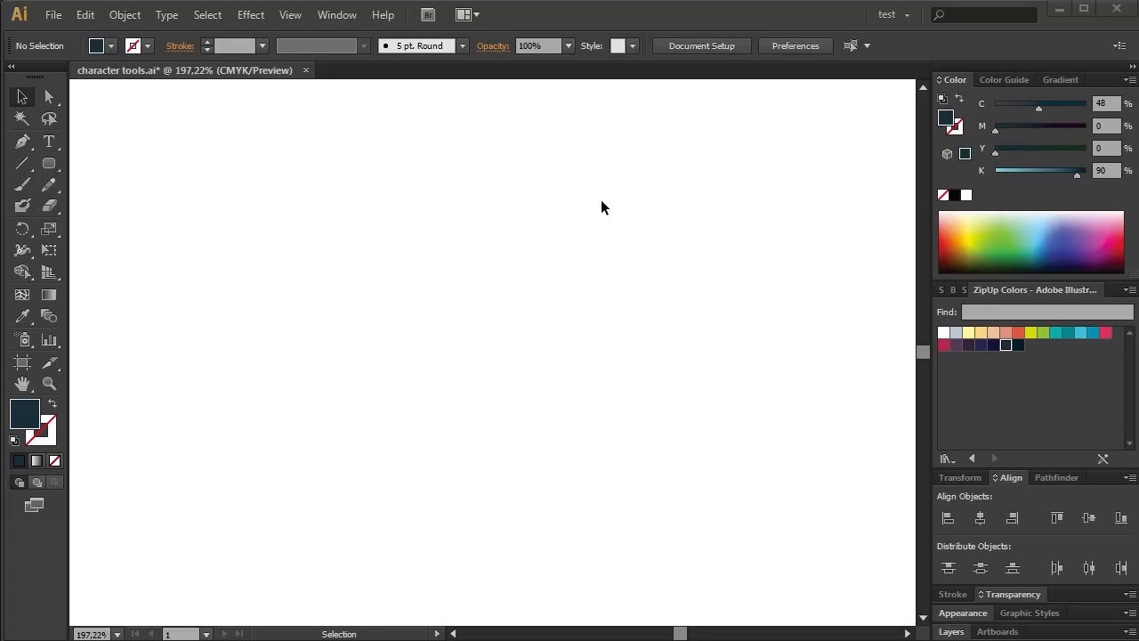
{"action": "mouse_move", "coordinate": [819, 299]}
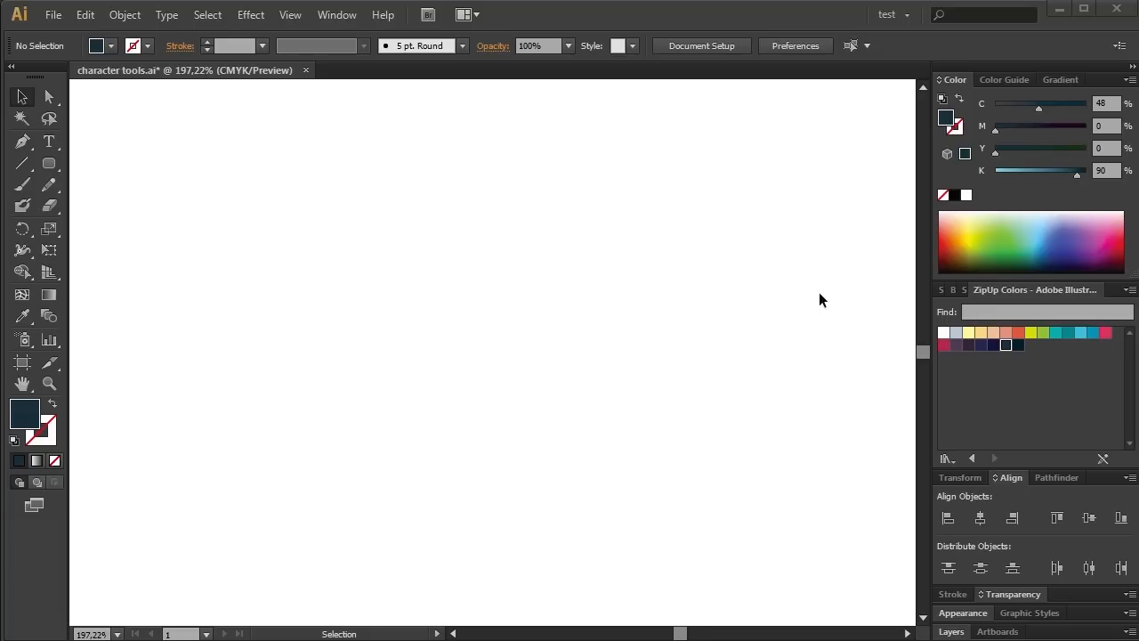
{"action": "mouse_move", "coordinate": [1035, 365]}
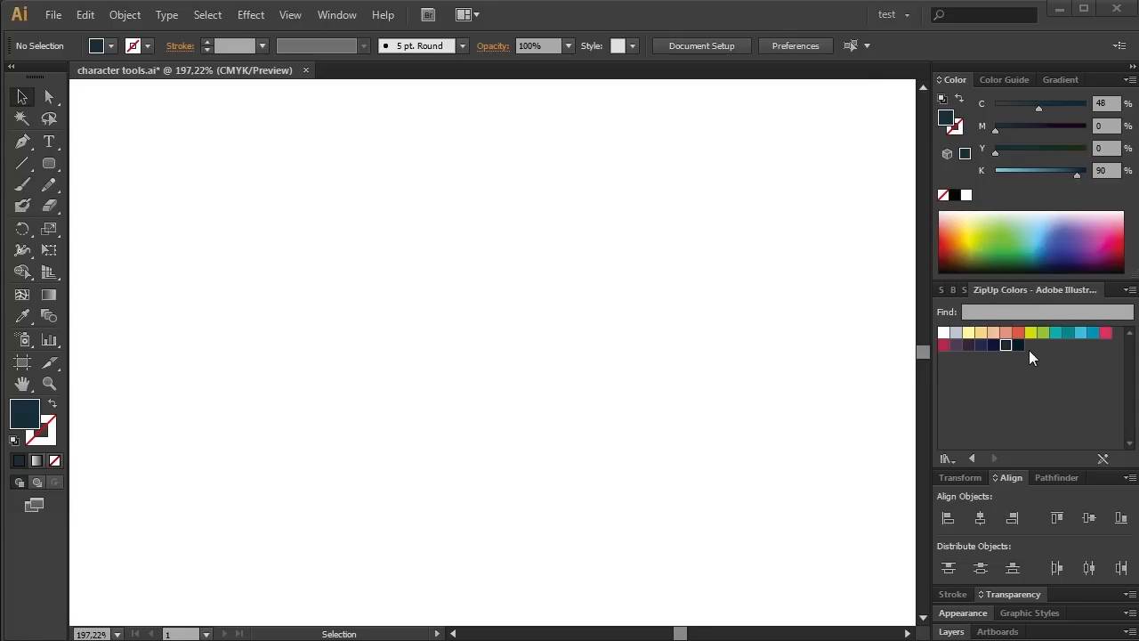
{"action": "mouse_move", "coordinate": [321, 292]}
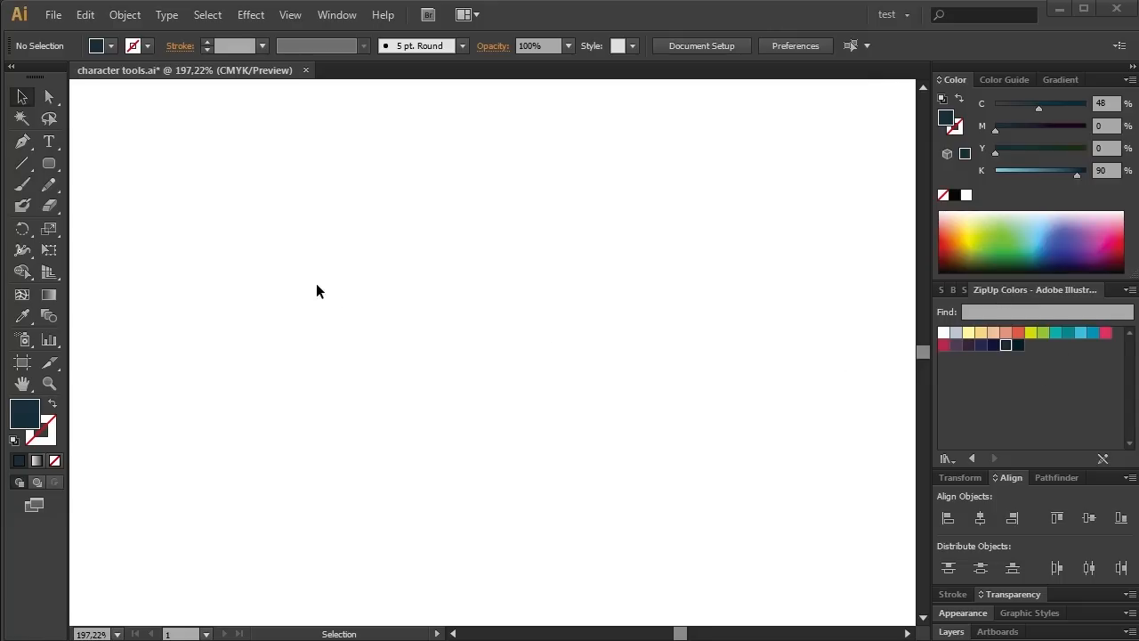
Step: Draw a peach rounded-rectangle pill and enlarge it into a head near the artboard centre
{"action": "left_click", "coordinate": [288, 14]}
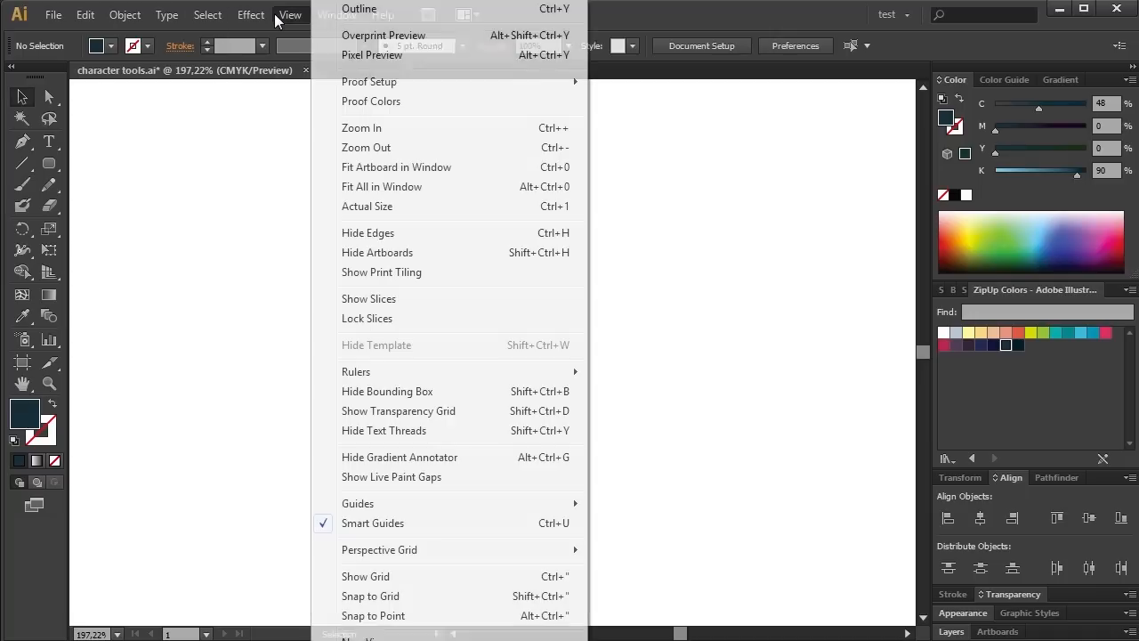
{"action": "mouse_move", "coordinate": [372, 523]}
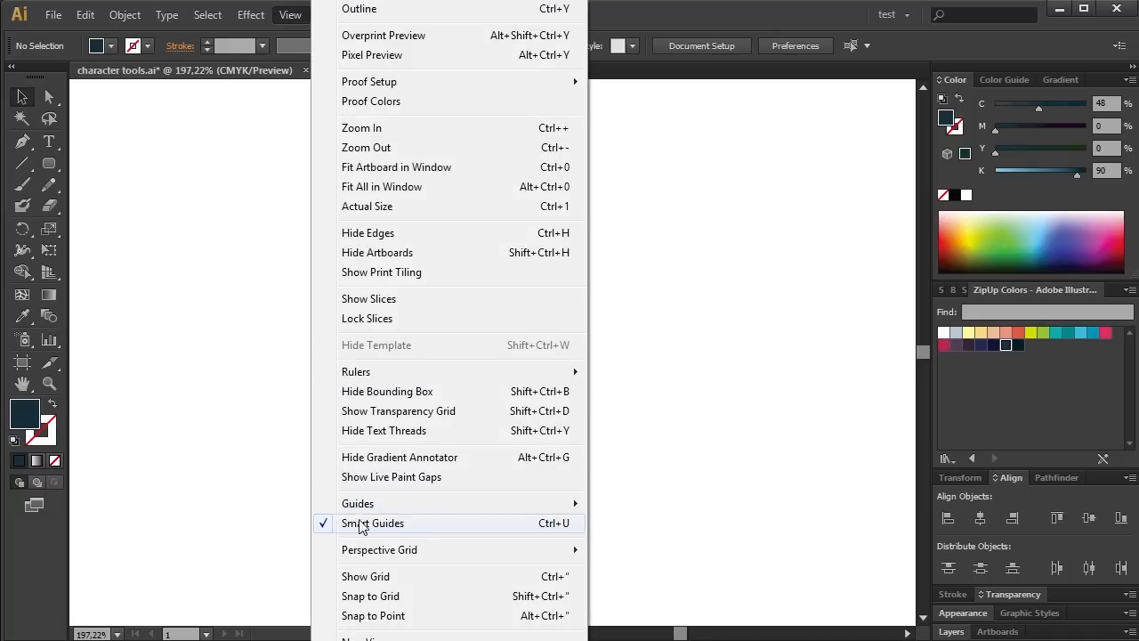
{"action": "mouse_move", "coordinate": [436, 525]}
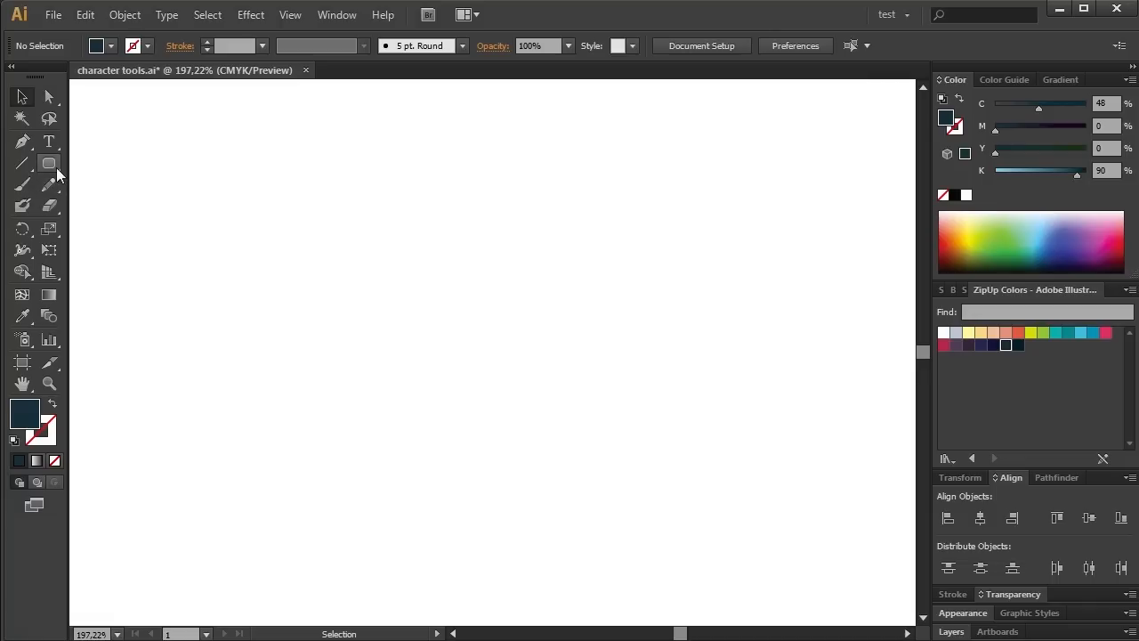
{"action": "left_click", "coordinate": [49, 164]}
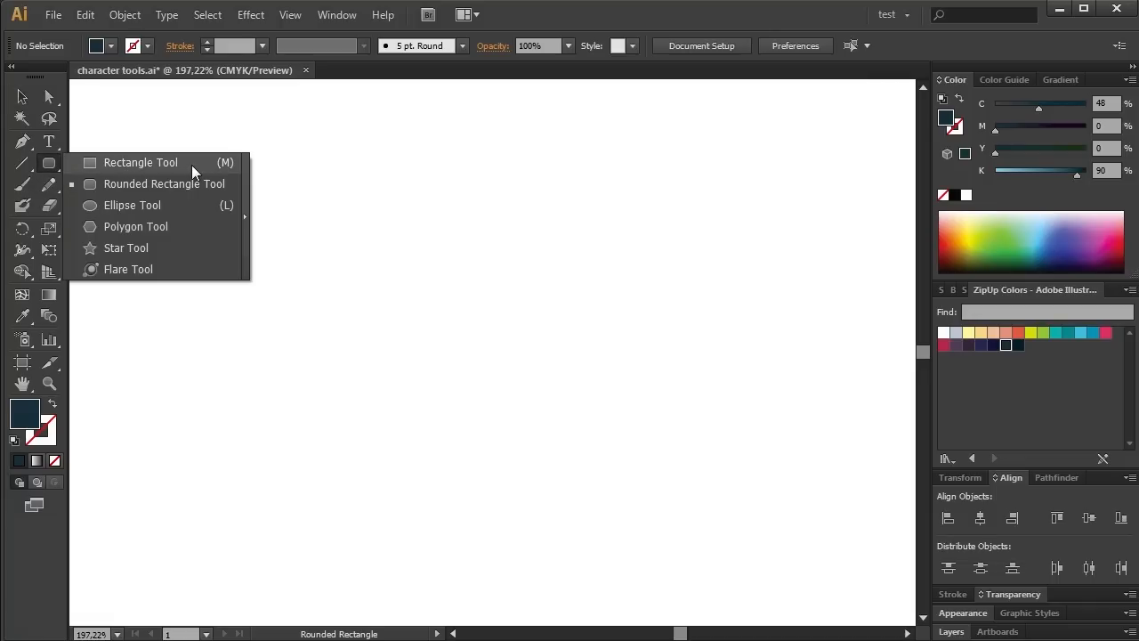
{"action": "mouse_move", "coordinate": [140, 167]}
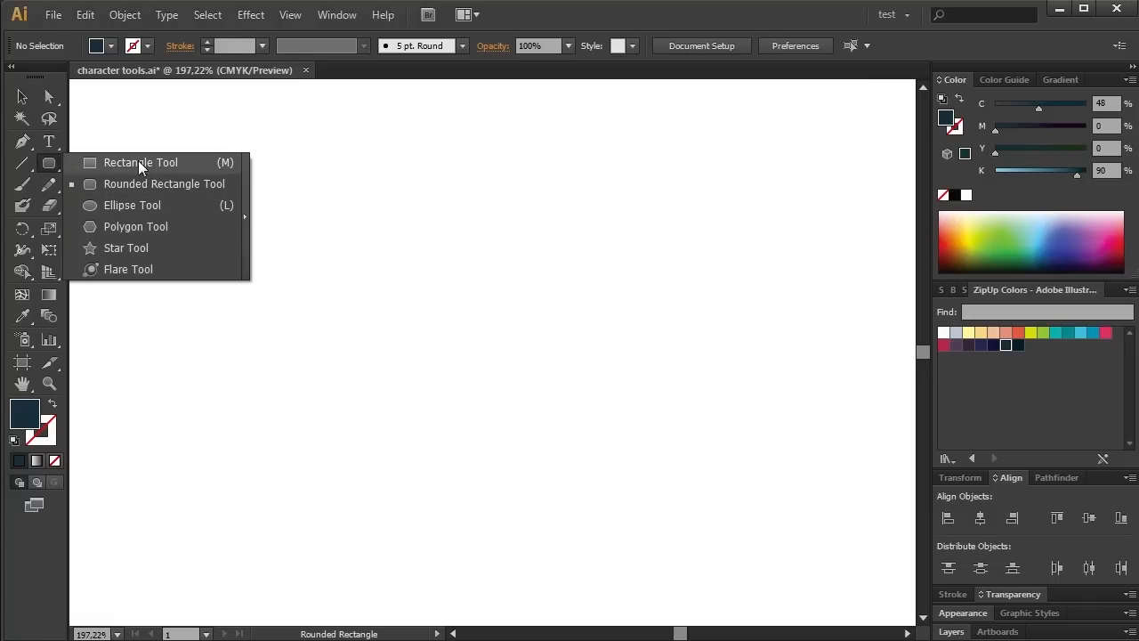
{"action": "mouse_move", "coordinate": [221, 189]}
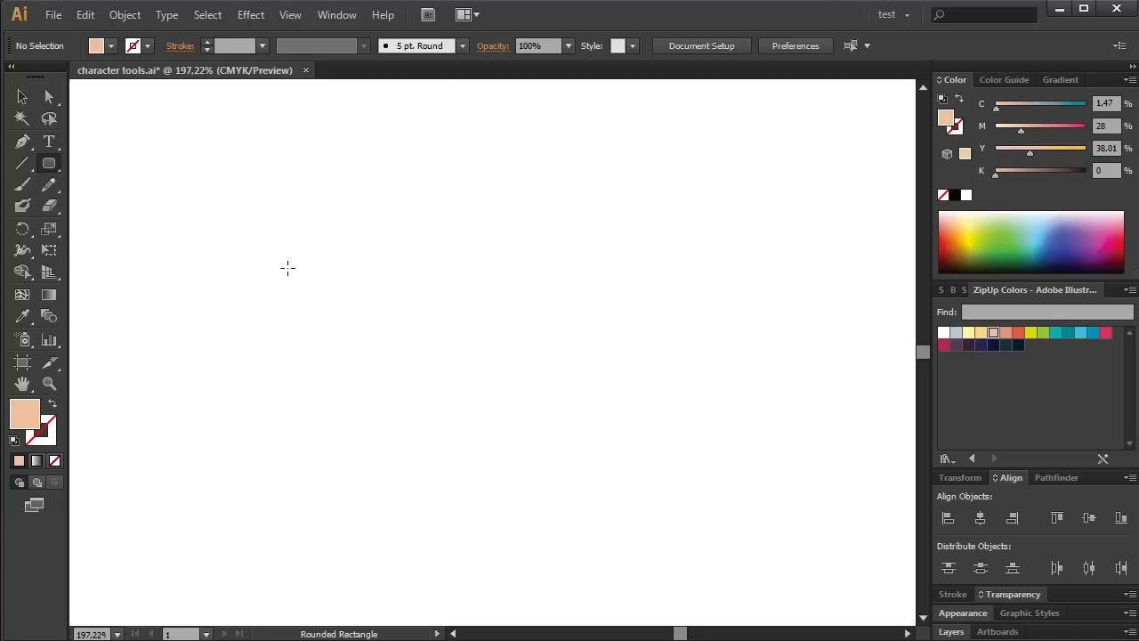
{"action": "left_click_drag", "start_coordinate": [287, 267], "coordinate": [323, 328]}
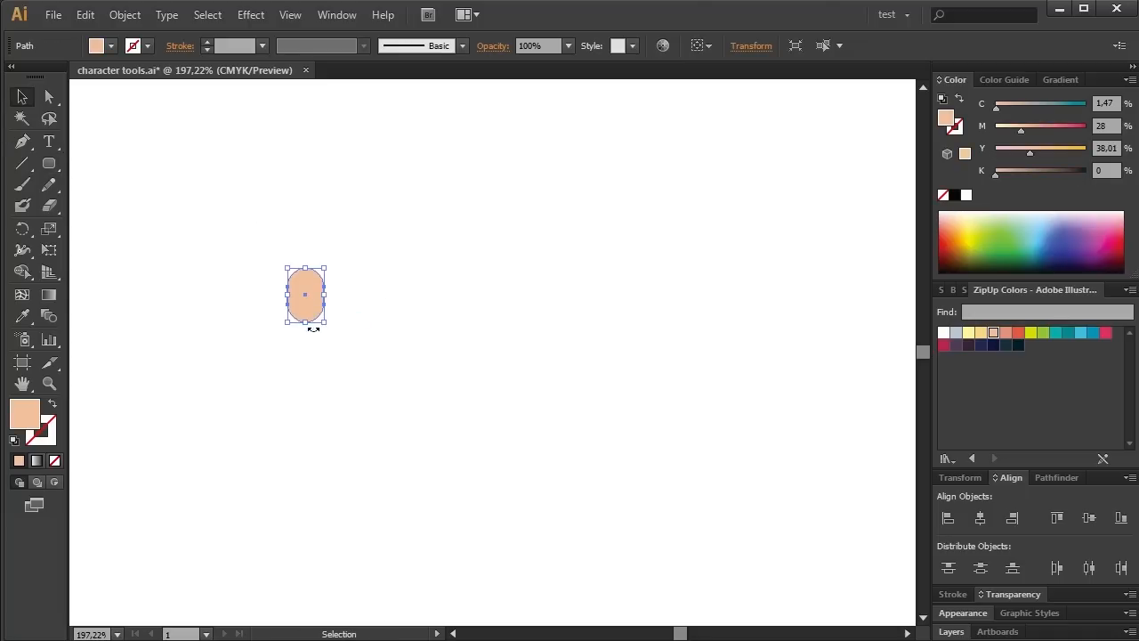
{"action": "left_click_drag", "start_coordinate": [324, 327], "coordinate": [514, 374]}
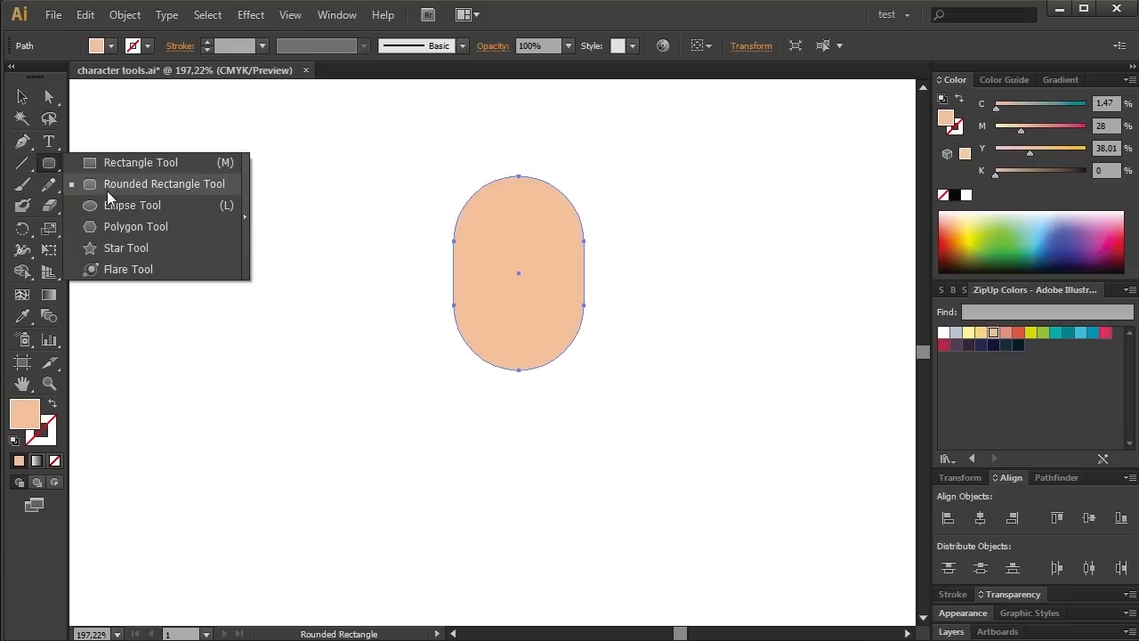
Step: Draw a dark eye circle, paste a copy in front, and move the pair onto the head
{"action": "left_click", "coordinate": [131, 204]}
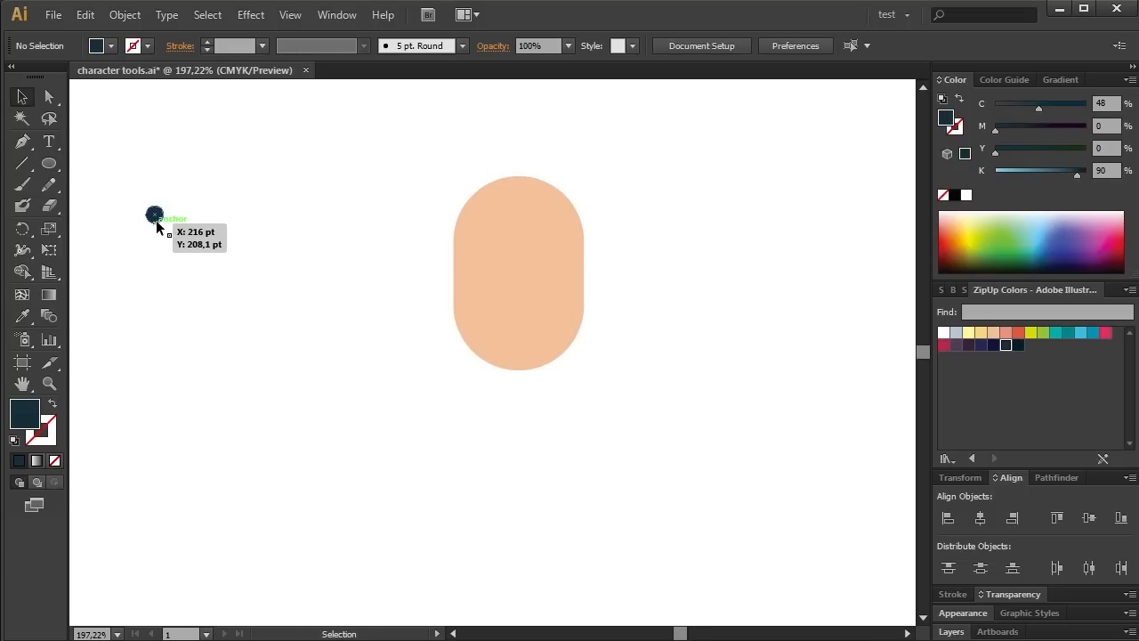
{"action": "left_click", "coordinate": [86, 15]}
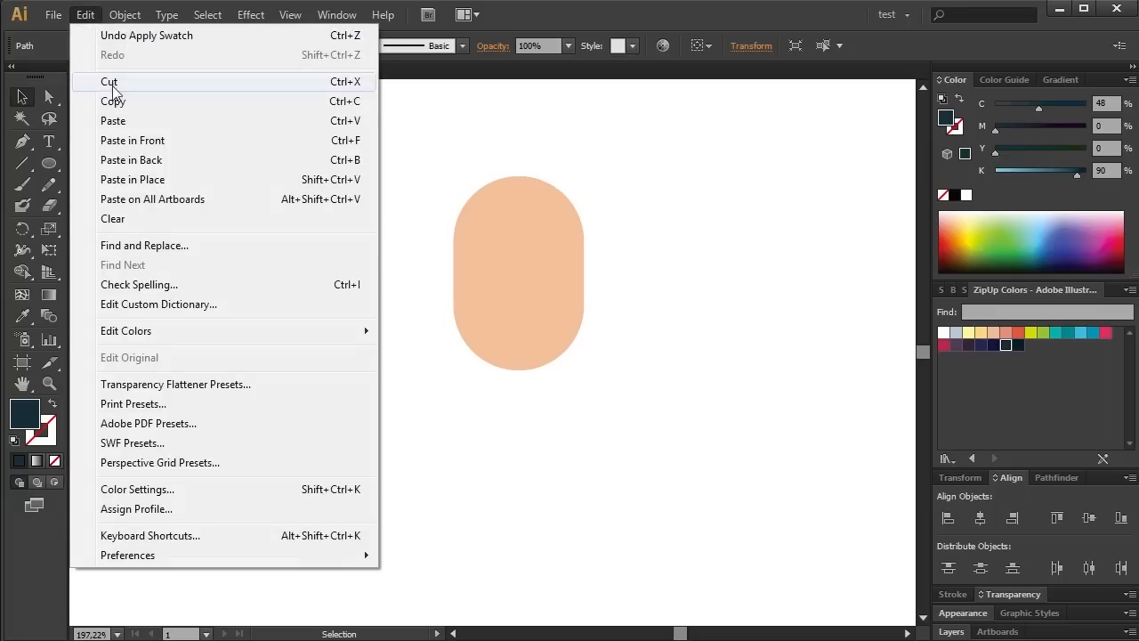
{"action": "mouse_move", "coordinate": [356, 121]}
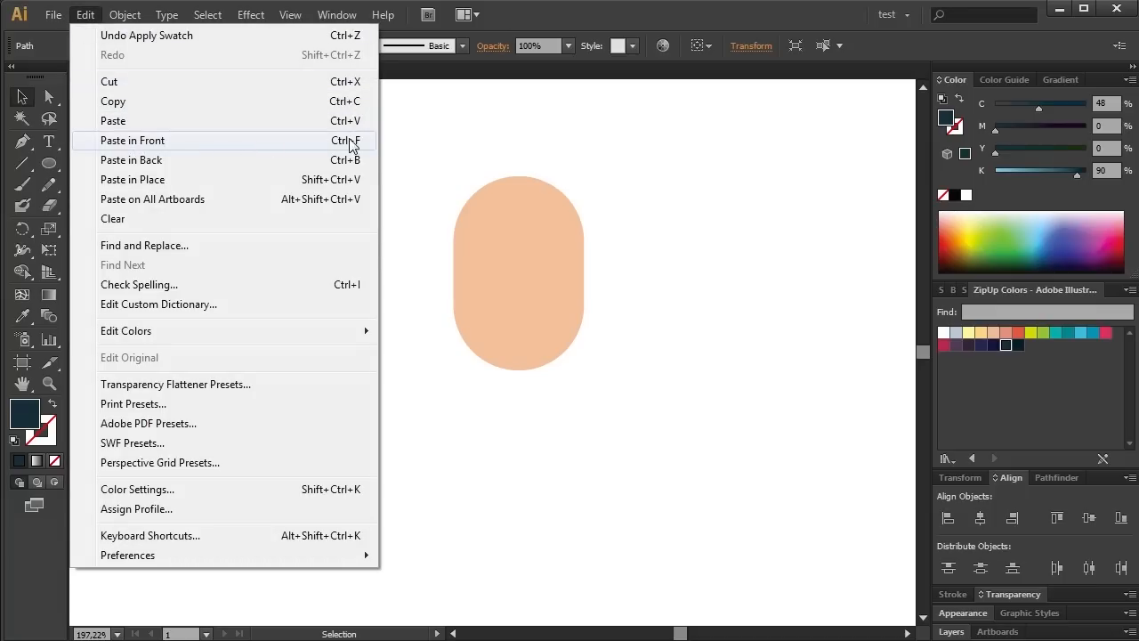
{"action": "left_click", "coordinate": [132, 139]}
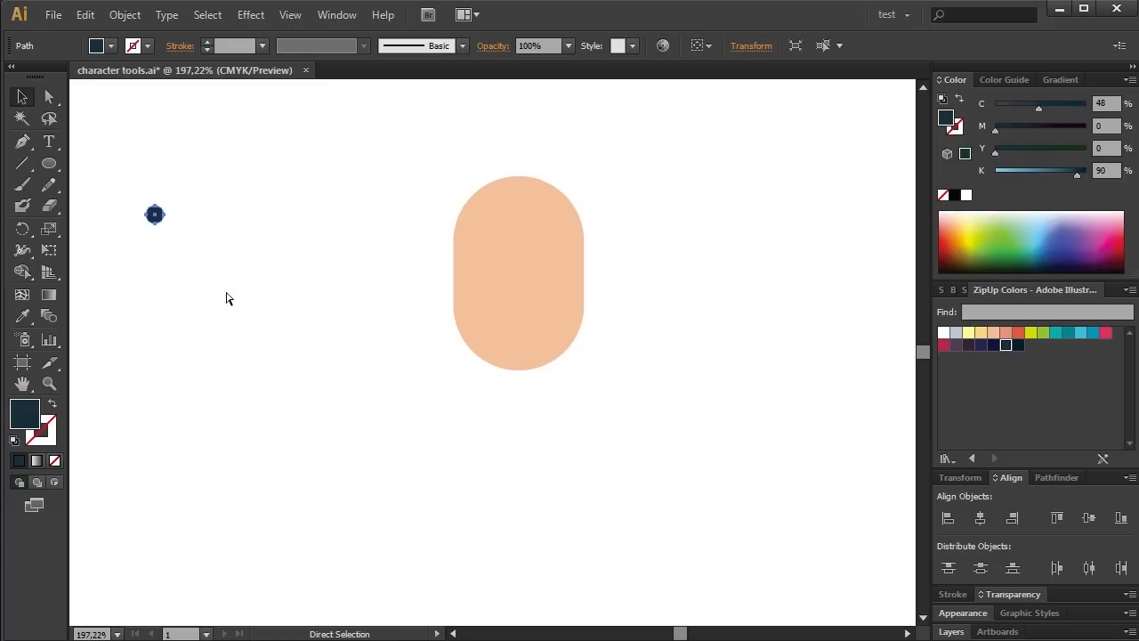
{"action": "left_click", "coordinate": [491, 401]}
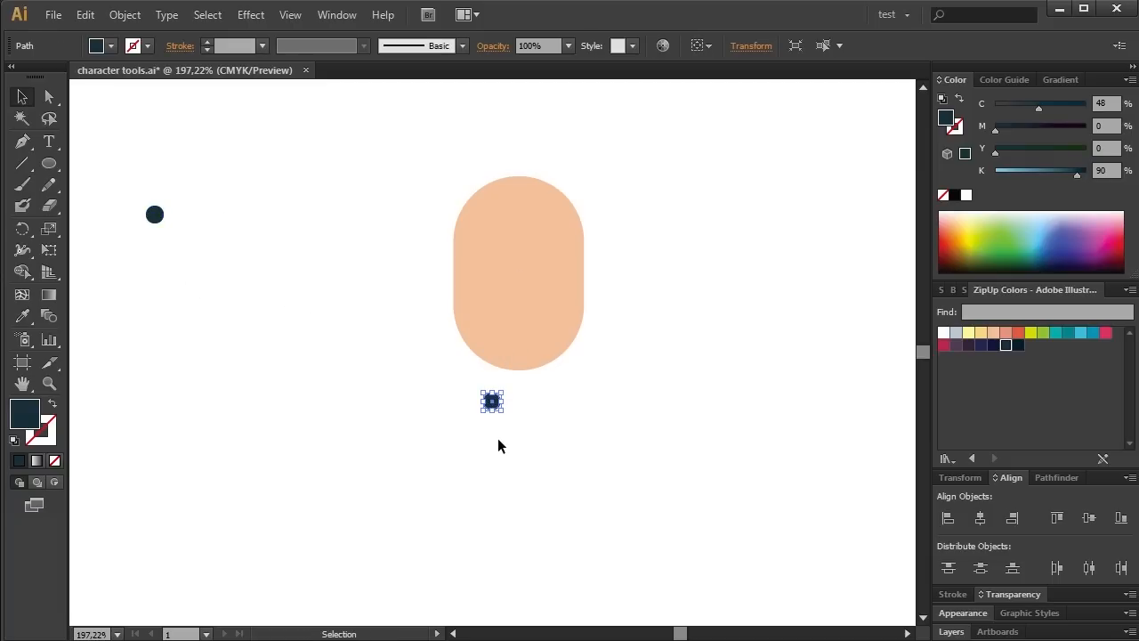
{"action": "mouse_move", "coordinate": [281, 335]}
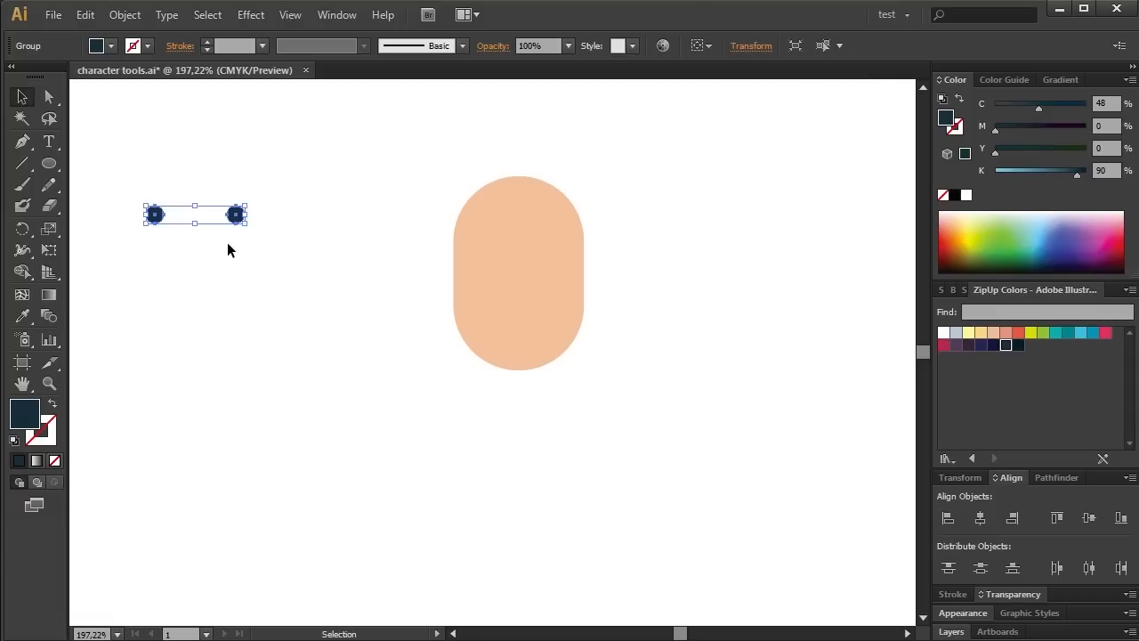
{"action": "left_click_drag", "start_coordinate": [194, 216], "coordinate": [381, 274]}
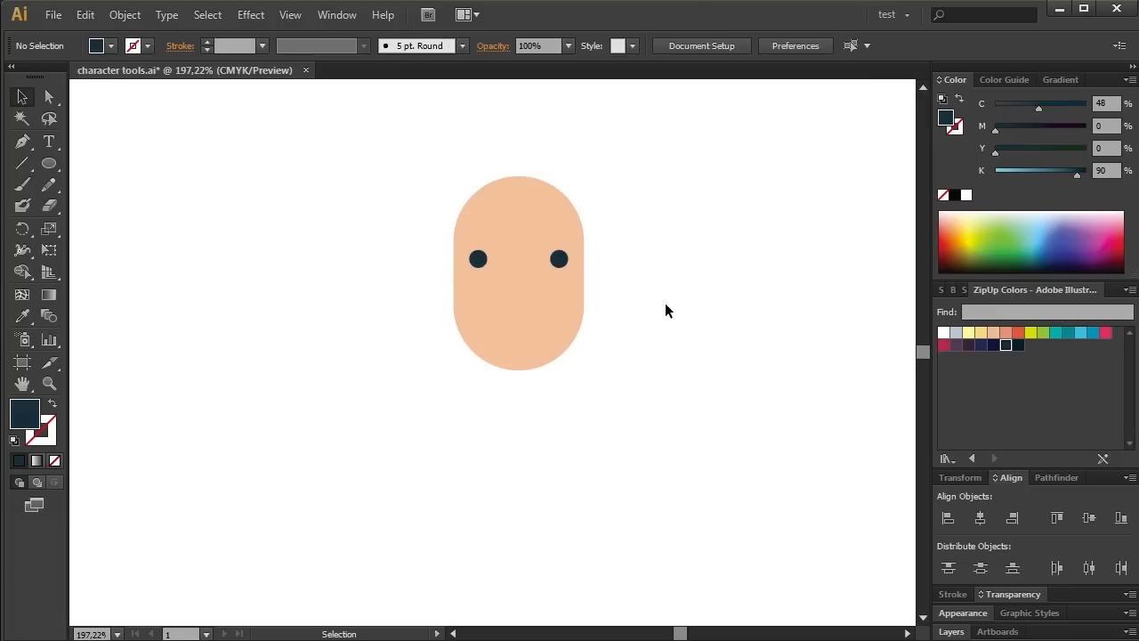
Step: Draw a salmon-pink pill nose between the eyes and drop a copy left of the head
{"action": "left_click_drag", "start_coordinate": [217, 199], "coordinate": [231, 247]}
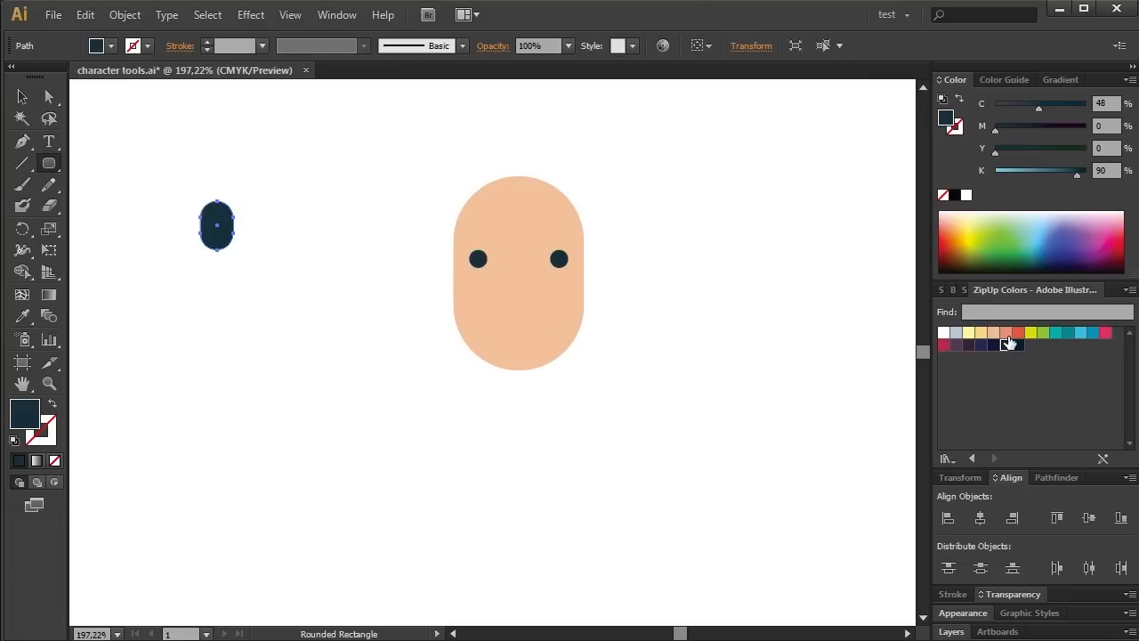
{"action": "left_click", "coordinate": [1006, 333]}
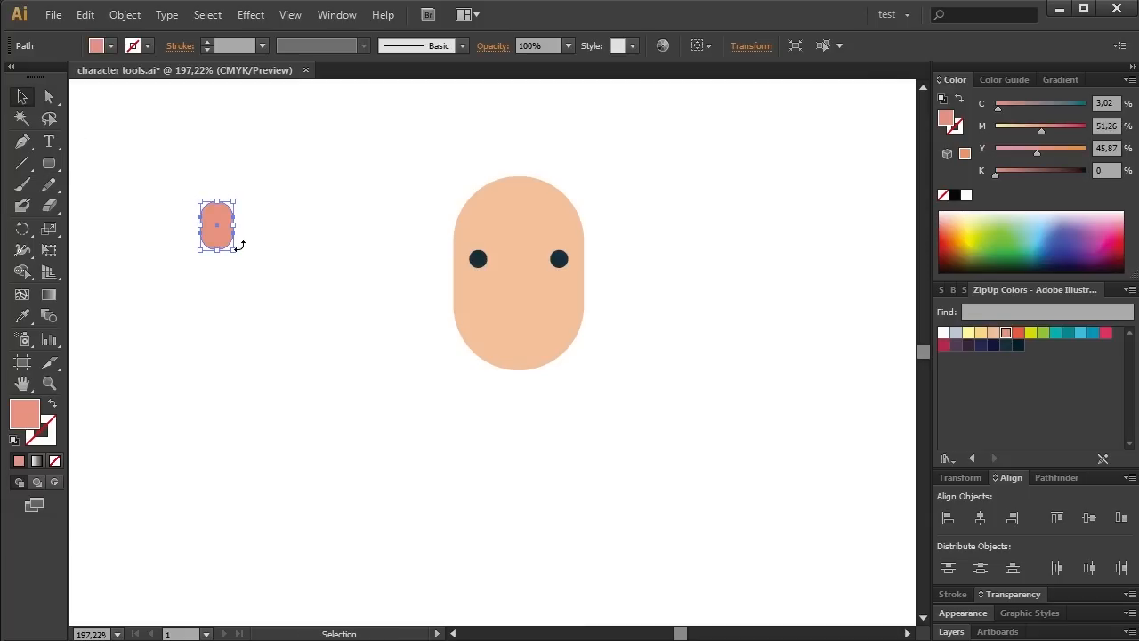
{"action": "left_click_drag", "start_coordinate": [217, 224], "coordinate": [523, 267]}
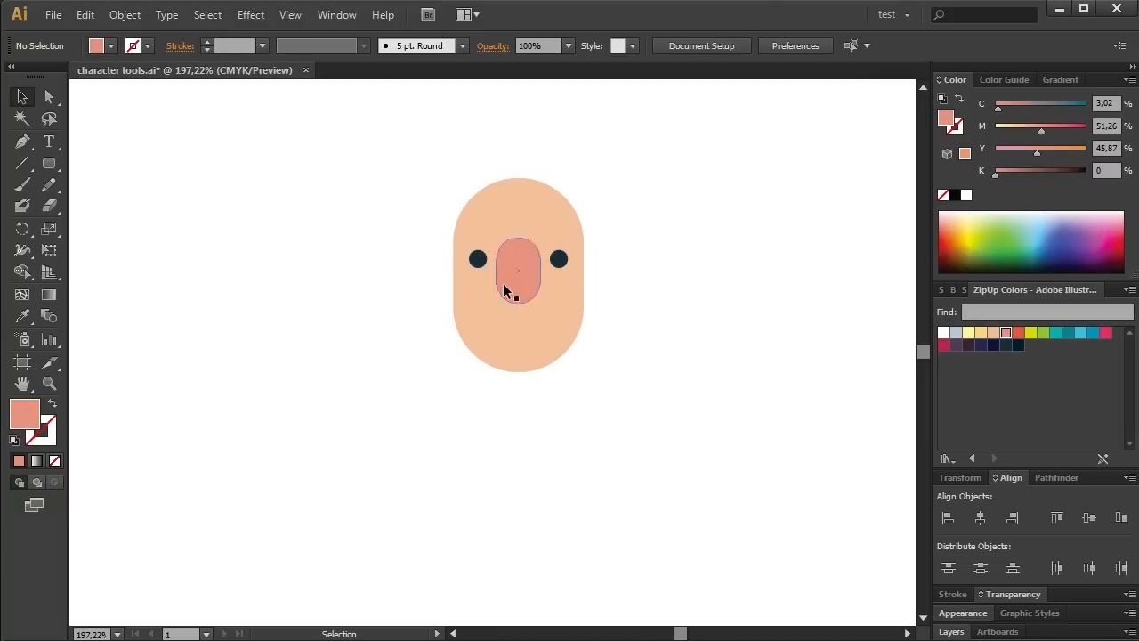
{"action": "left_click", "coordinate": [519, 271]}
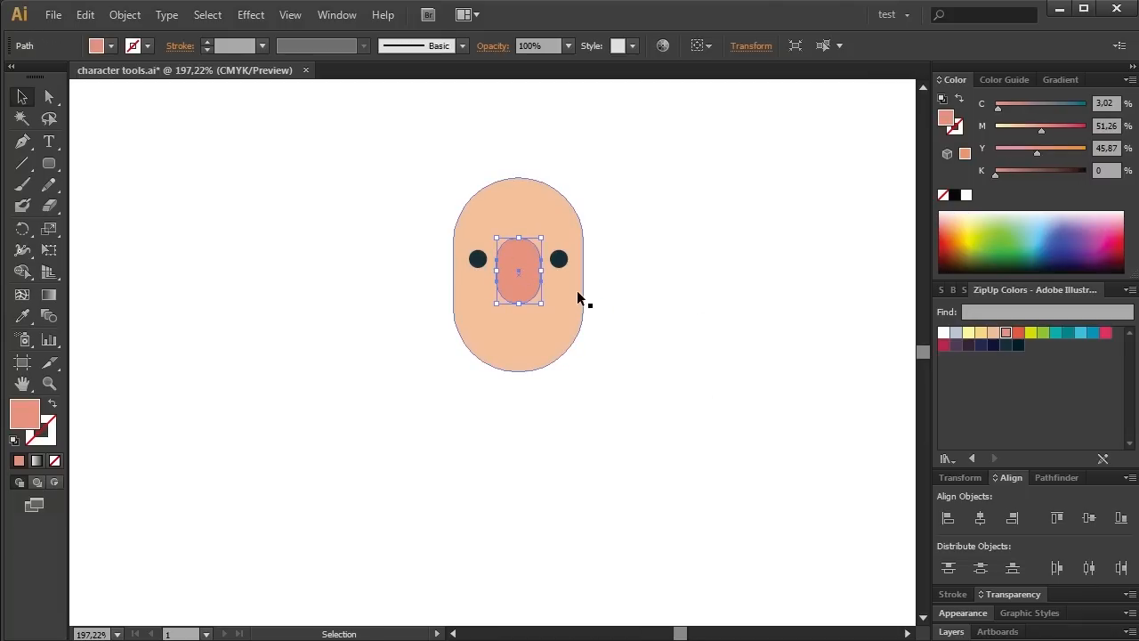
{"action": "left_click_drag", "start_coordinate": [519, 270], "coordinate": [314, 336]}
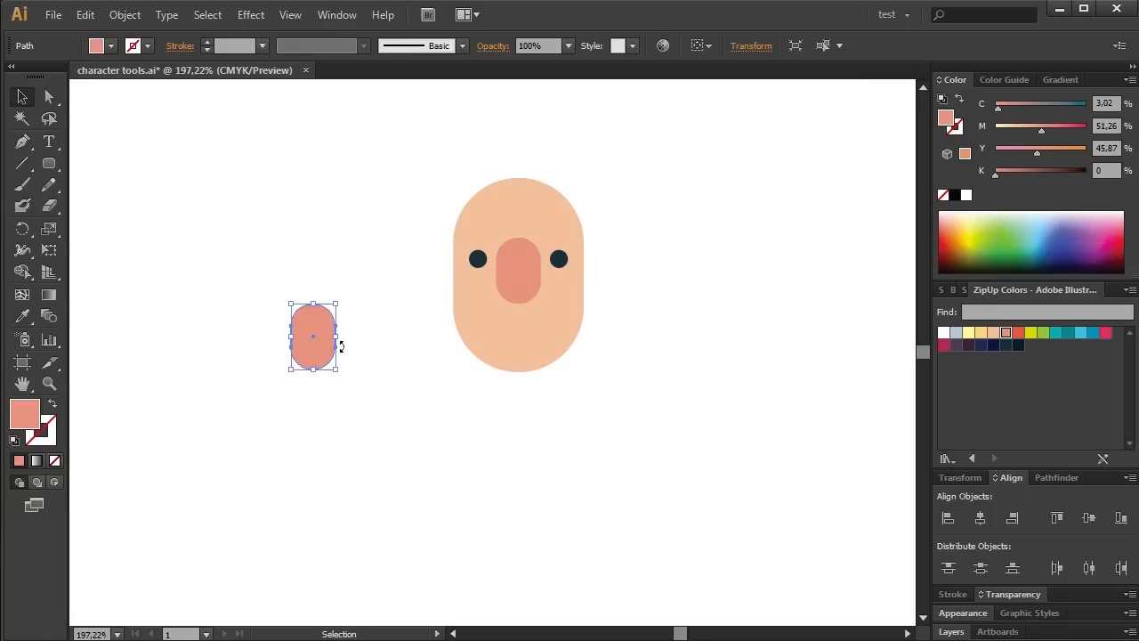
Step: Recolour the pill and a red rectangle, cut them with Pathfinder and ungroup the pieces
{"action": "left_click", "coordinate": [1005, 345]}
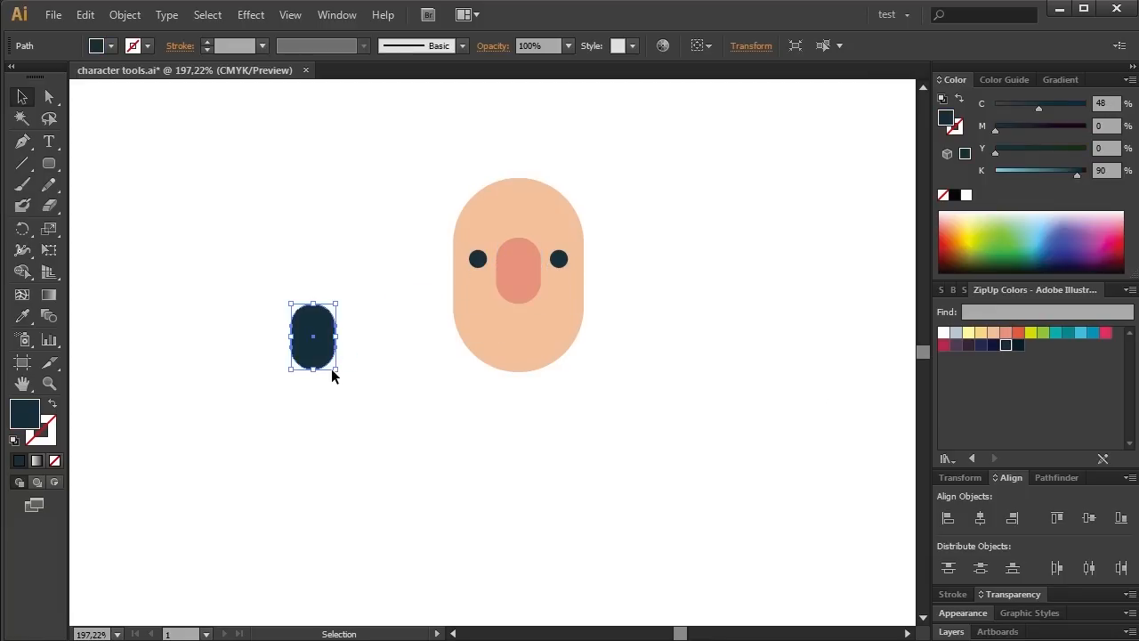
{"action": "mouse_move", "coordinate": [50, 164]}
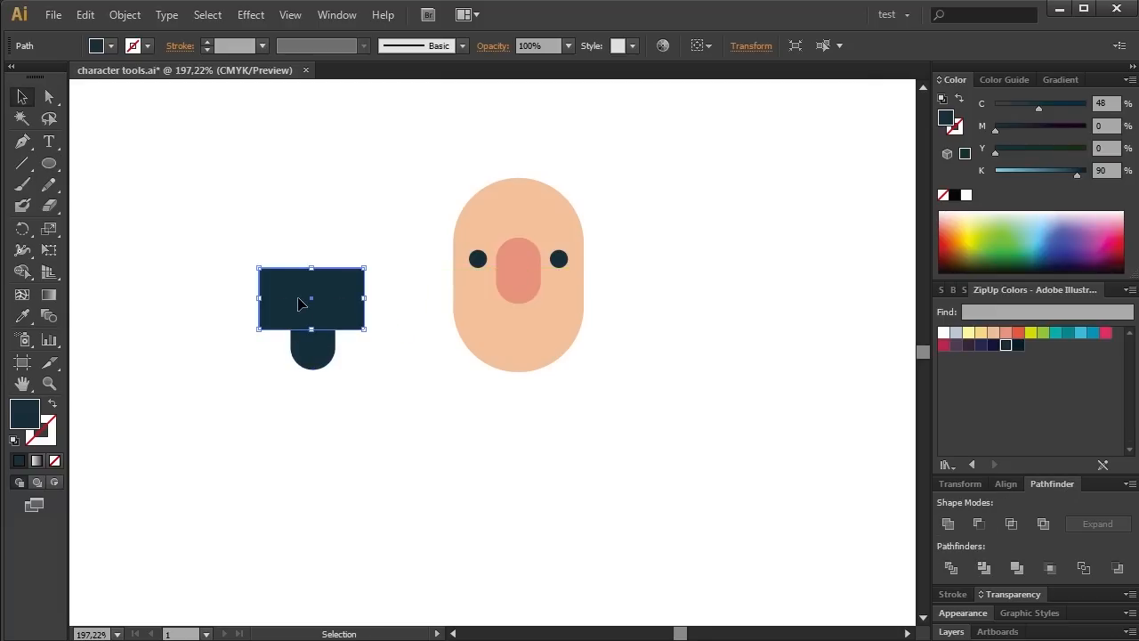
{"action": "left_click", "coordinate": [1018, 333]}
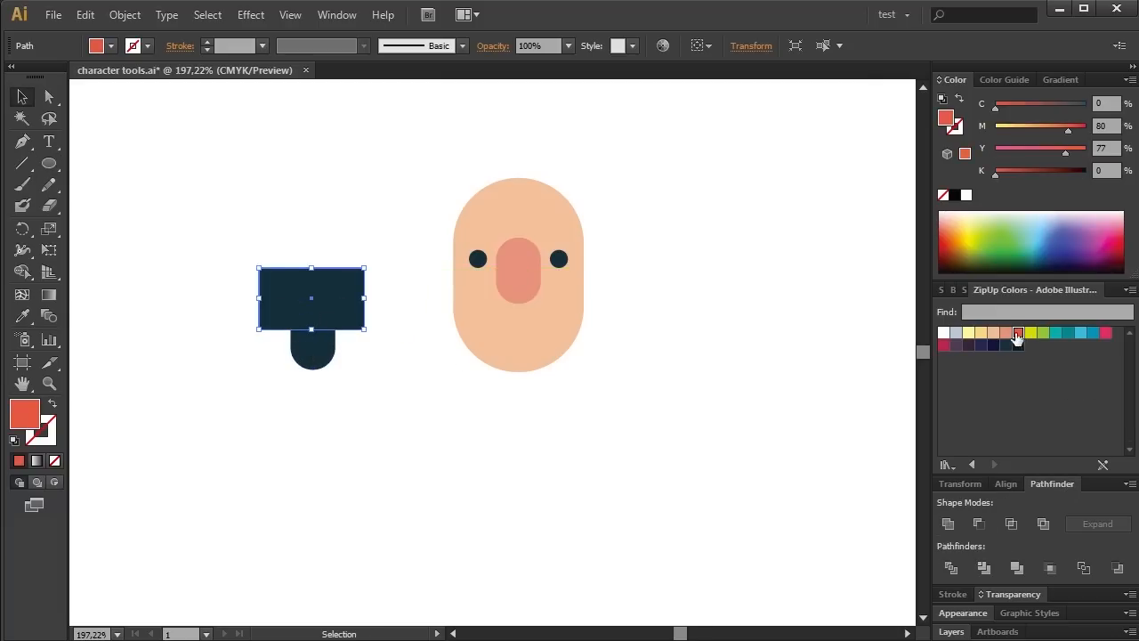
{"action": "left_click", "coordinate": [1018, 333]}
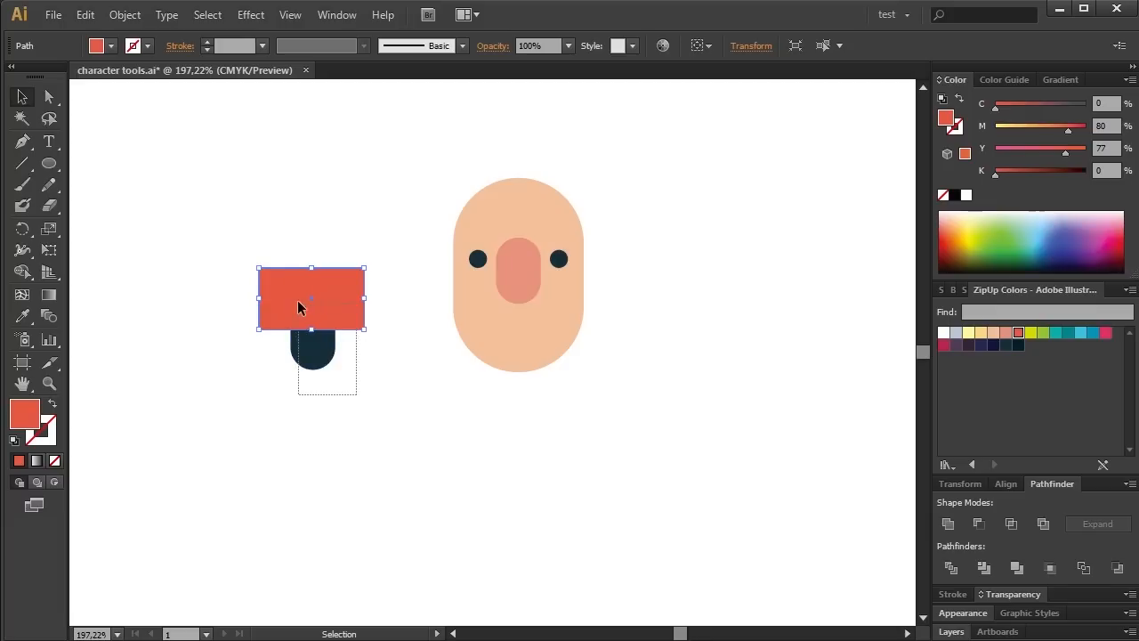
{"action": "left_click", "coordinate": [947, 523]}
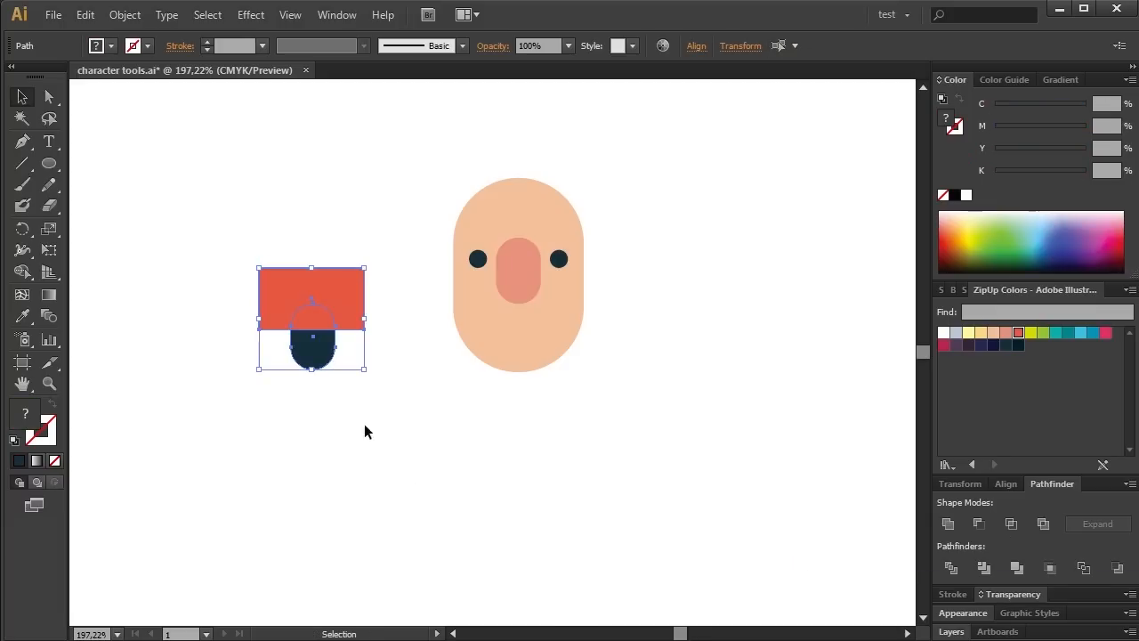
{"action": "mouse_move", "coordinate": [306, 338]}
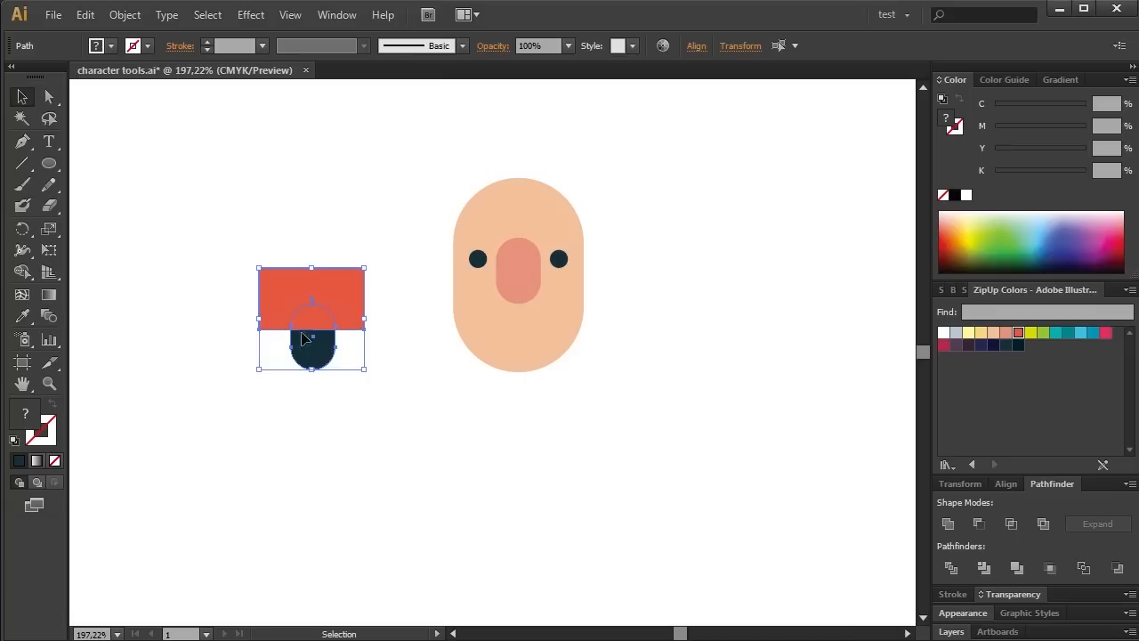
{"action": "mouse_move", "coordinate": [949, 523]}
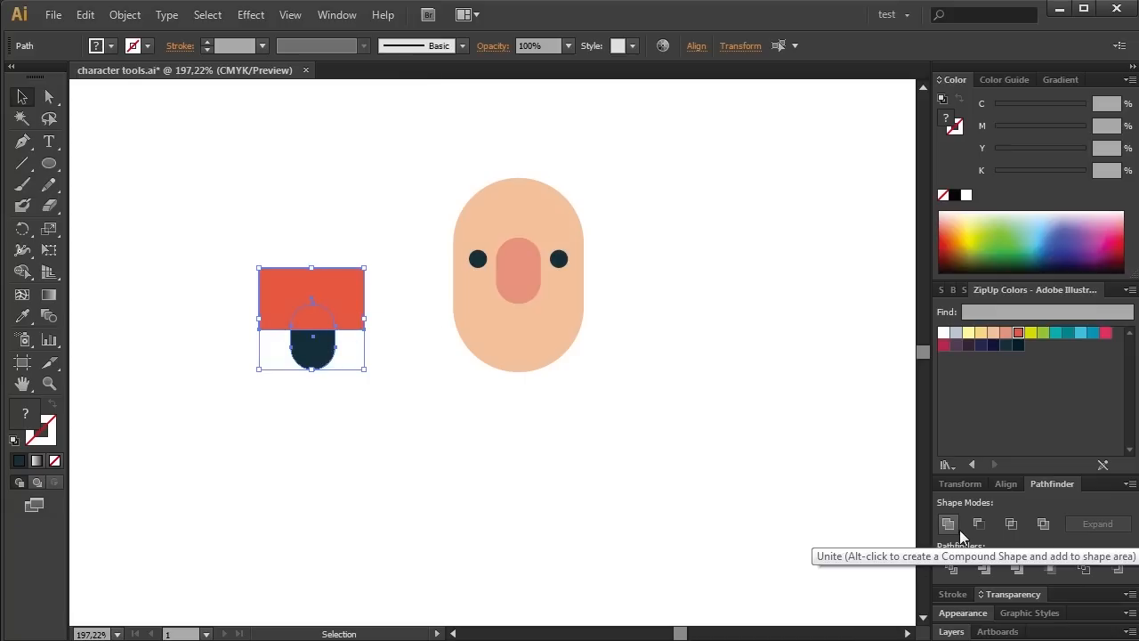
{"action": "left_click", "coordinate": [946, 523]}
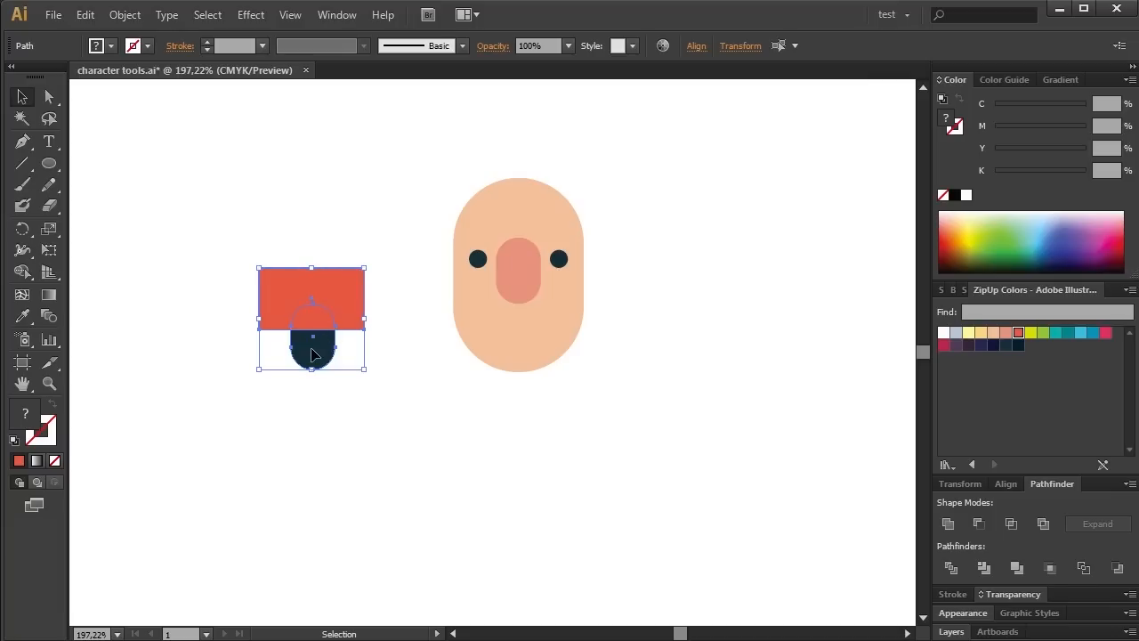
{"action": "mouse_move", "coordinate": [310, 316]}
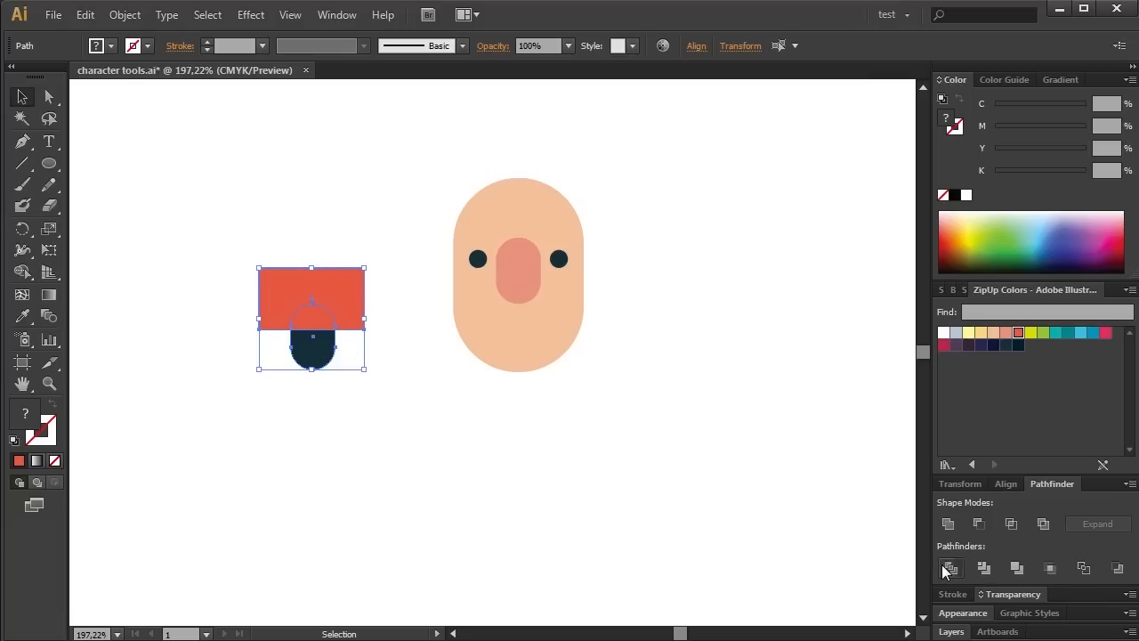
{"action": "right_click", "coordinate": [337, 342]}
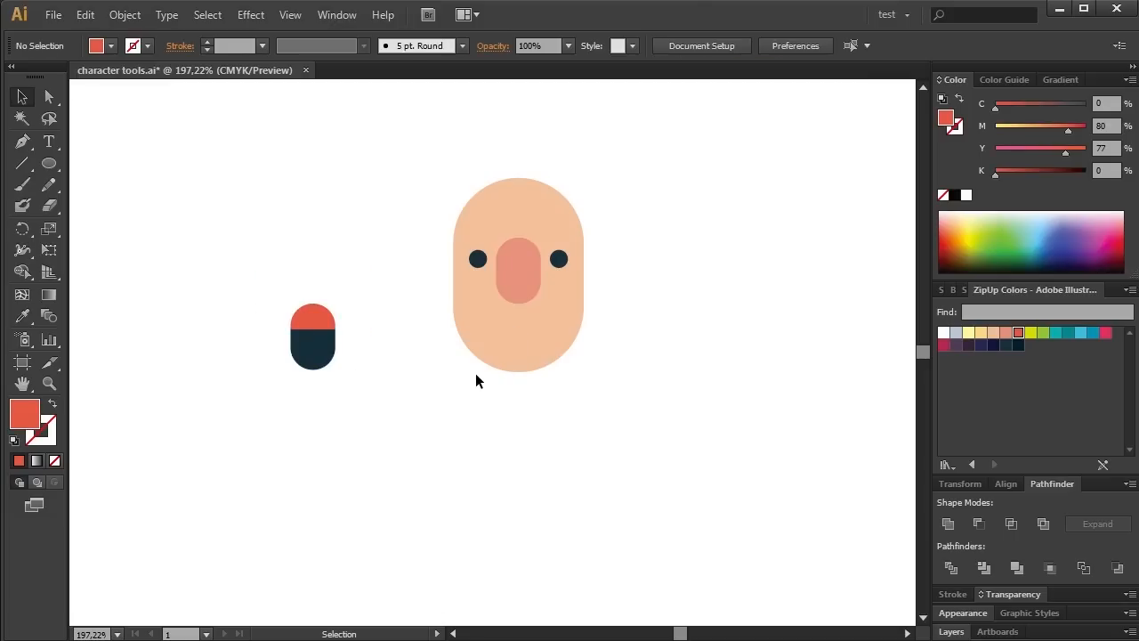
Step: Arrange the dark mouth and pink tongue pieces and move them onto the face below the nose
{"action": "left_click", "coordinate": [313, 320]}
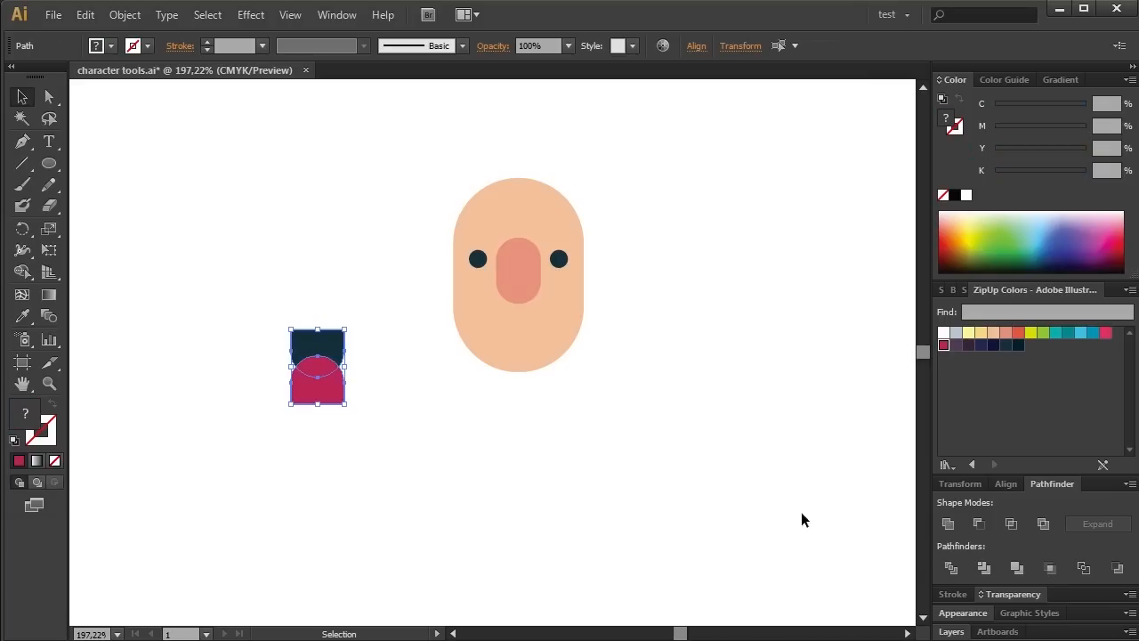
{"action": "left_click", "coordinate": [78, 224]}
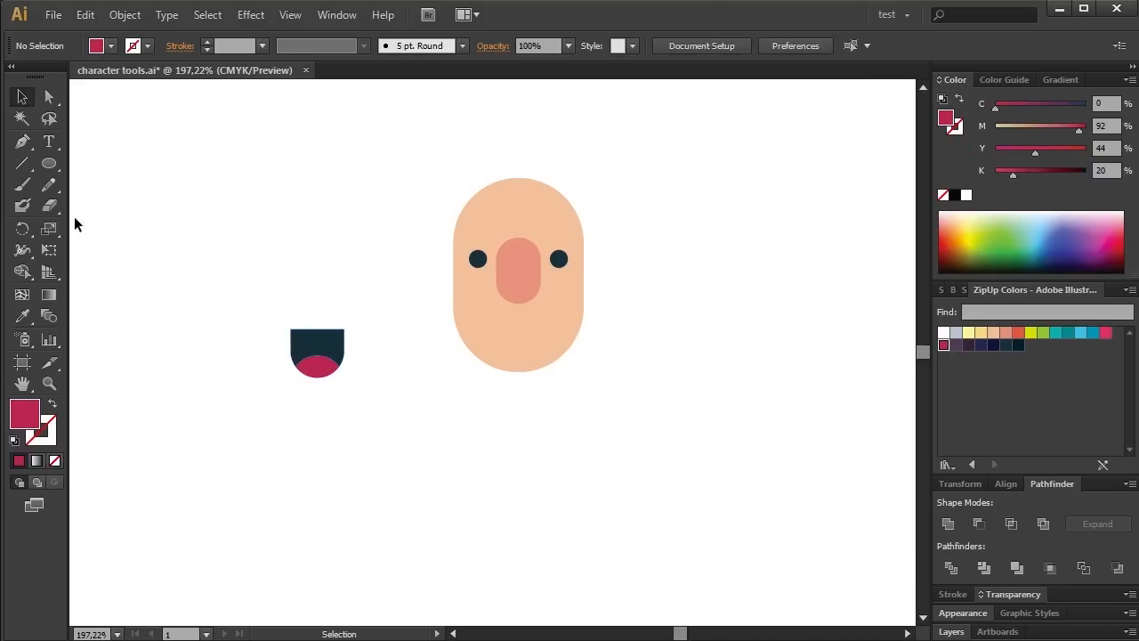
{"action": "left_click_drag", "start_coordinate": [213, 210], "coordinate": [388, 342]}
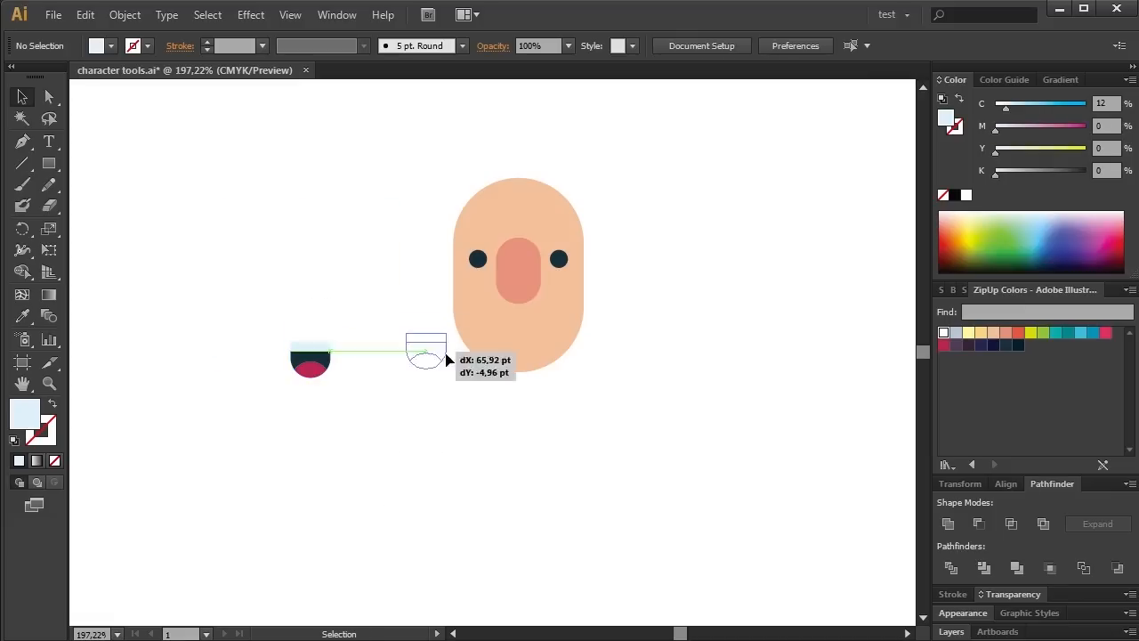
{"action": "left_click_drag", "start_coordinate": [425, 349], "coordinate": [518, 264]}
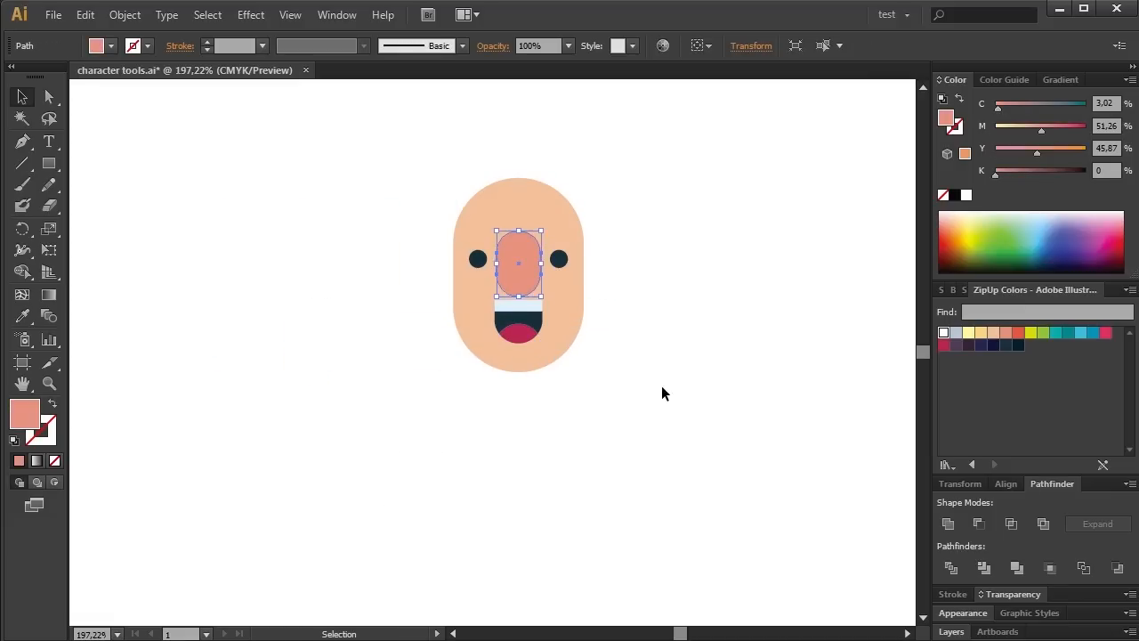
{"action": "left_click", "coordinate": [561, 402]}
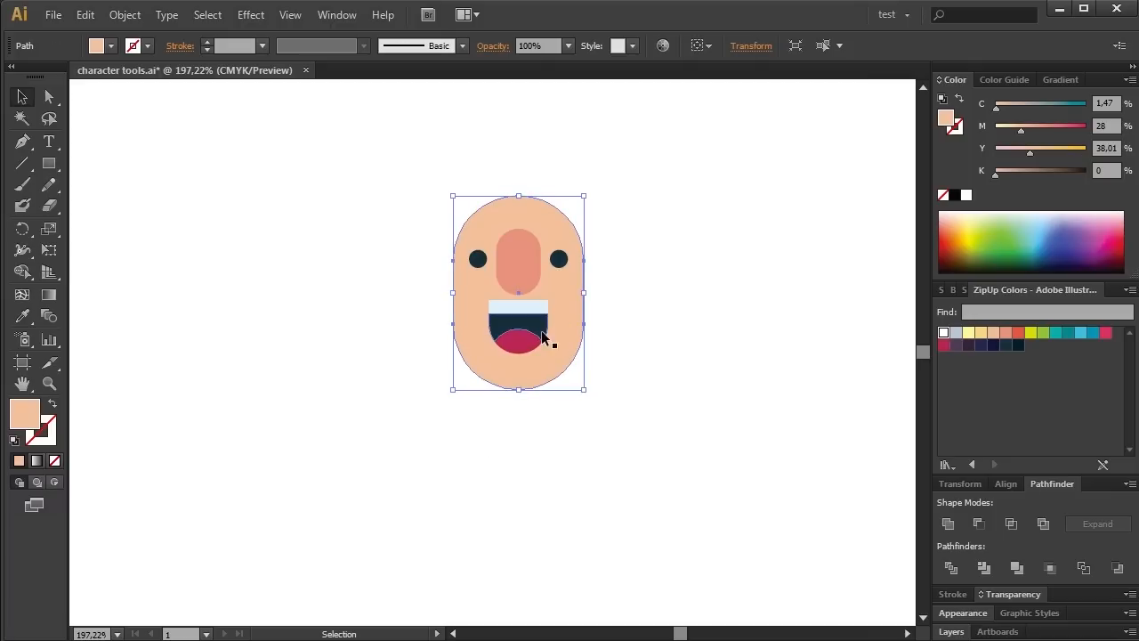
{"action": "left_click", "coordinate": [534, 395]}
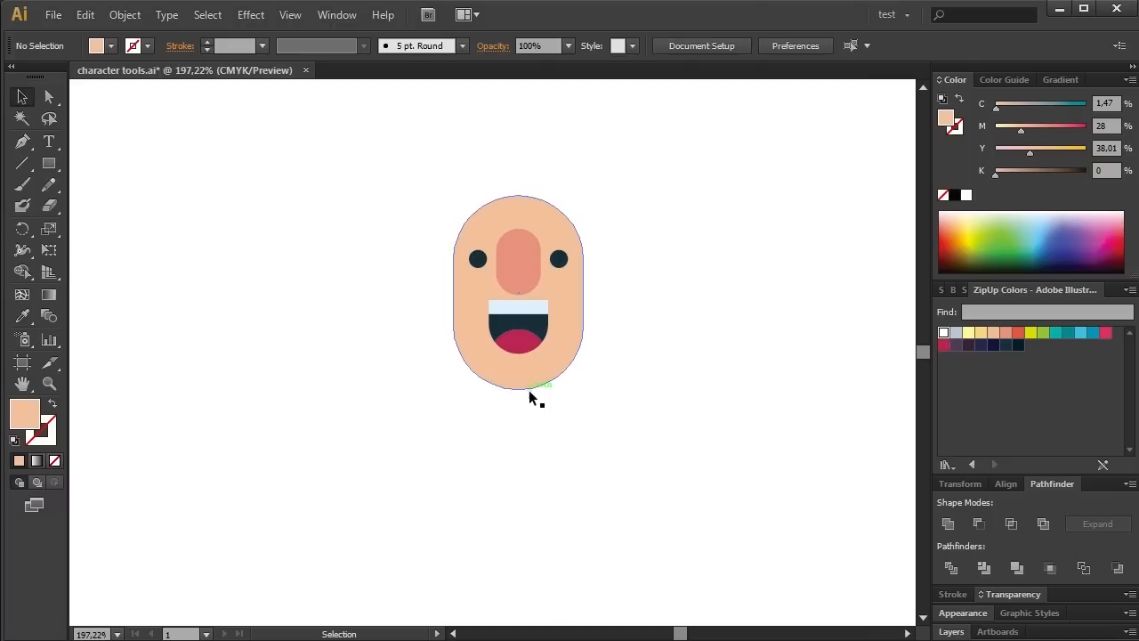
{"action": "mouse_move", "coordinate": [545, 371]}
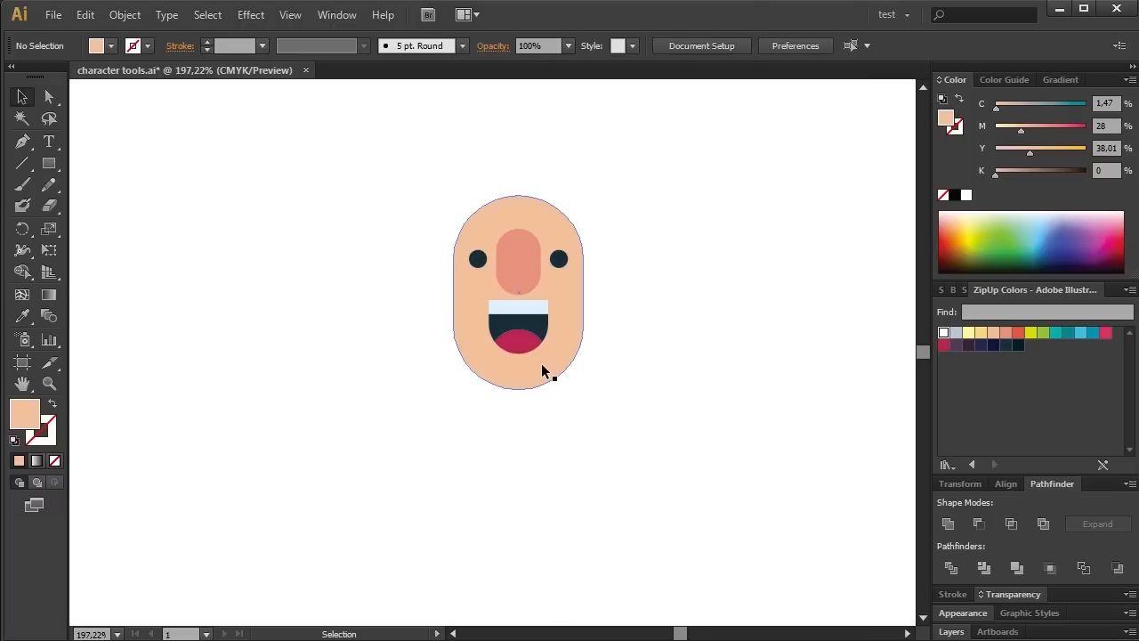
{"action": "left_click", "coordinate": [50, 164]}
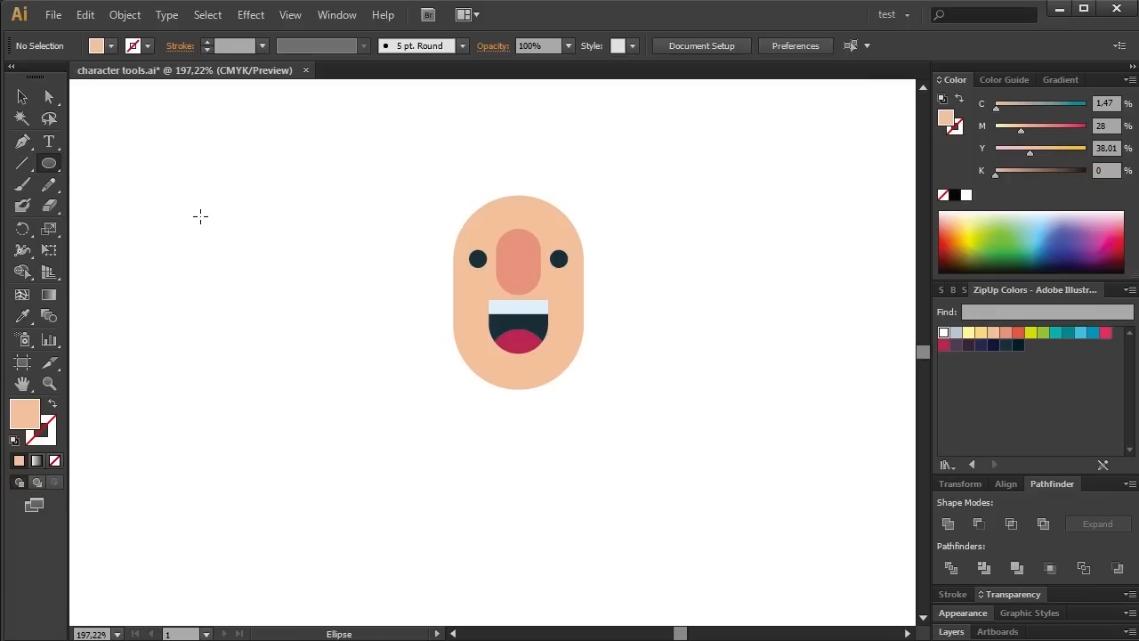
Step: Draw the ear's skin and pink circles, move them to the head's left edge and send them to back
{"action": "left_click_drag", "start_coordinate": [200, 217], "coordinate": [269, 269]}
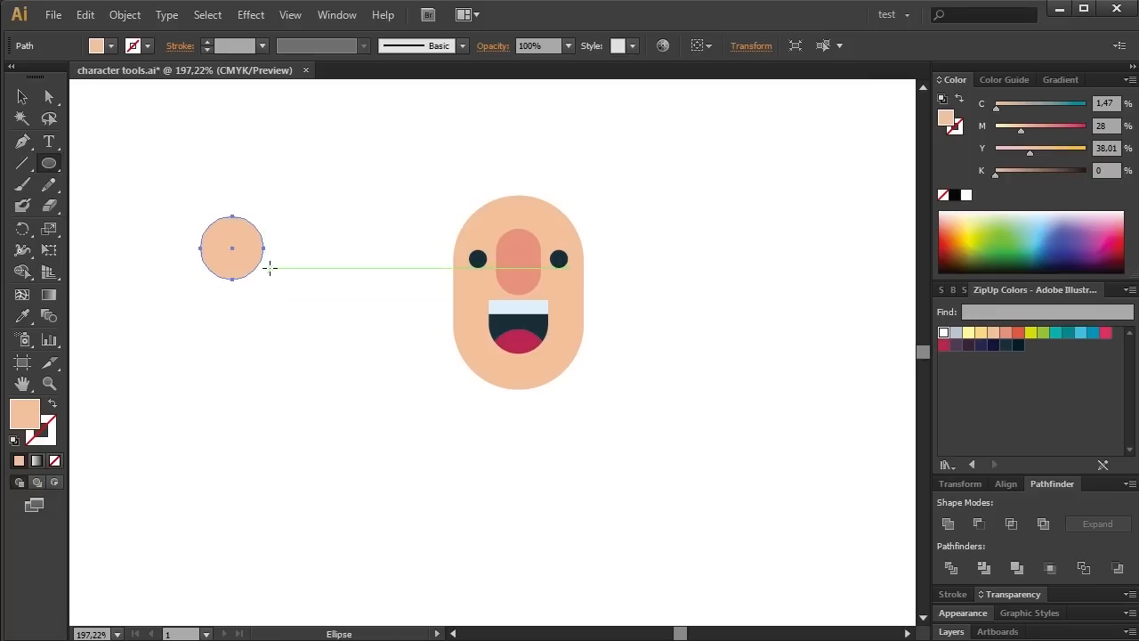
{"action": "left_click", "coordinate": [22, 96]}
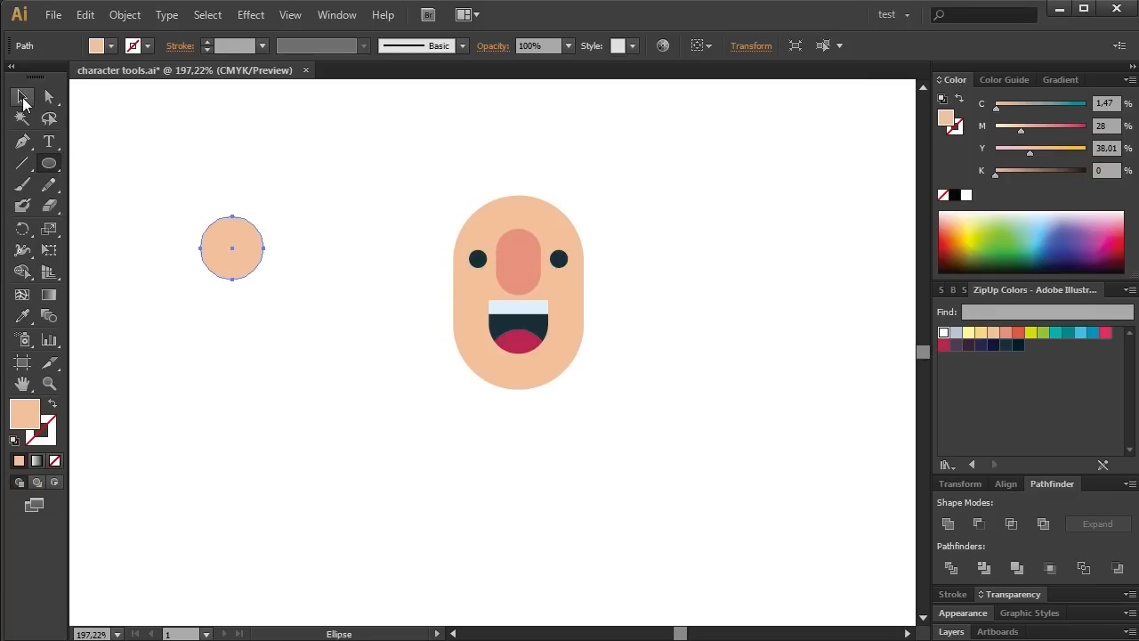
{"action": "left_click", "coordinate": [21, 96]}
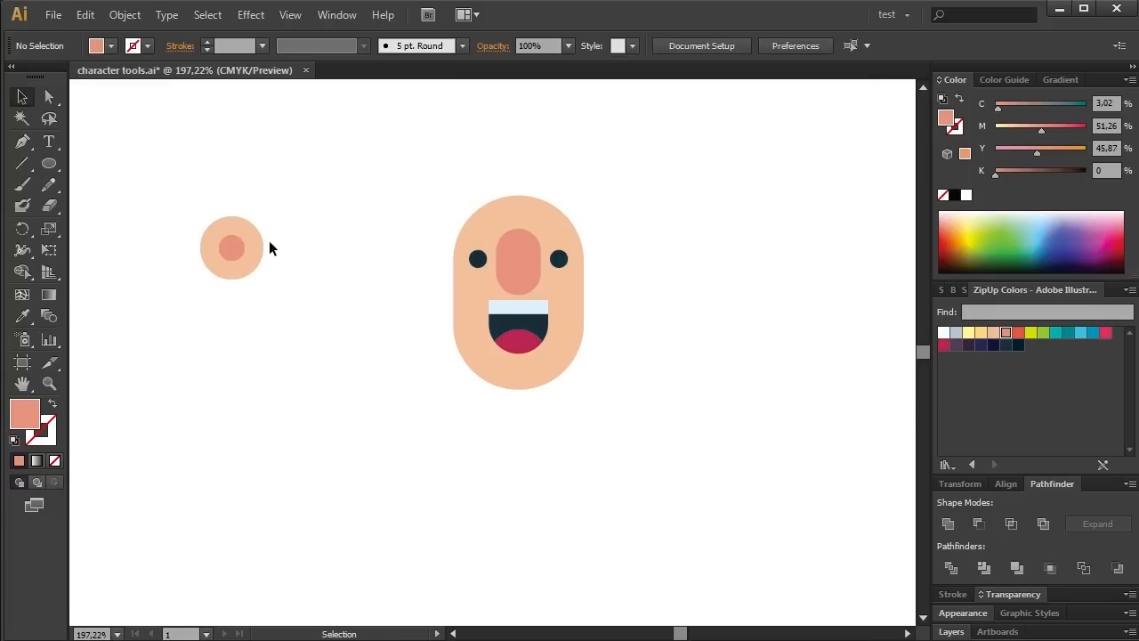
{"action": "left_click", "coordinate": [231, 247]}
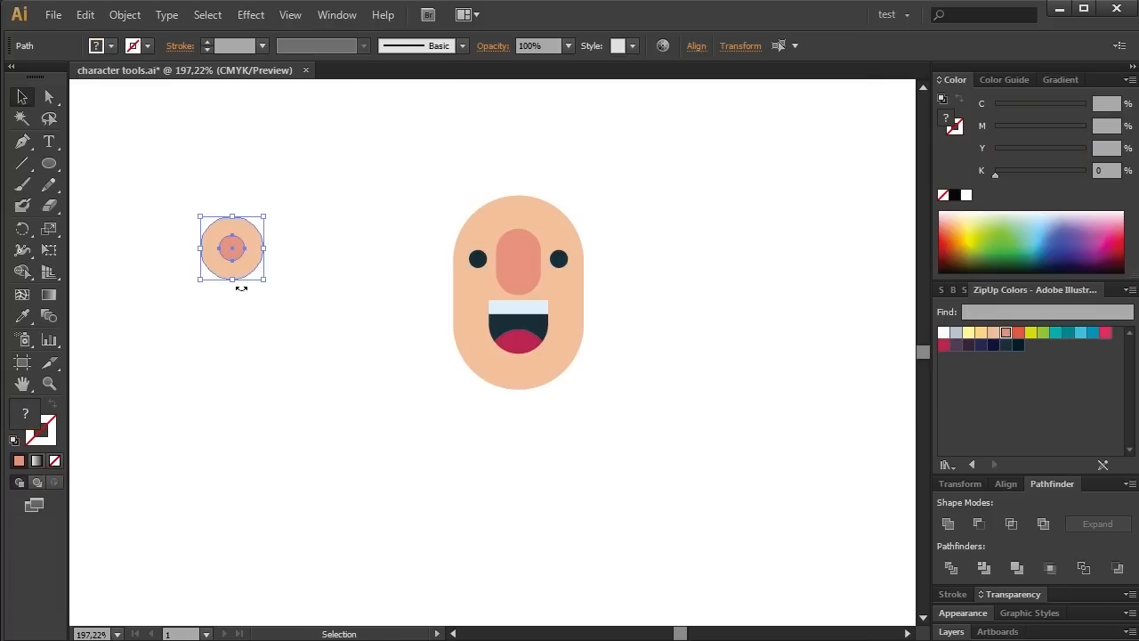
{"action": "left_click_drag", "start_coordinate": [231, 249], "coordinate": [454, 271]}
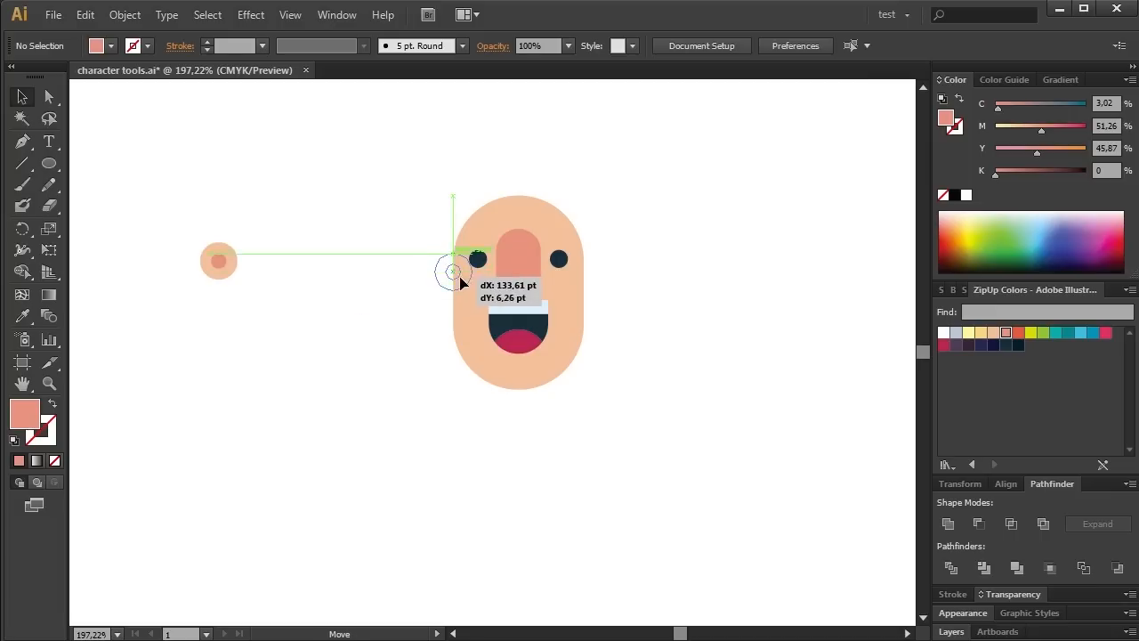
{"action": "right_click", "coordinate": [454, 271]}
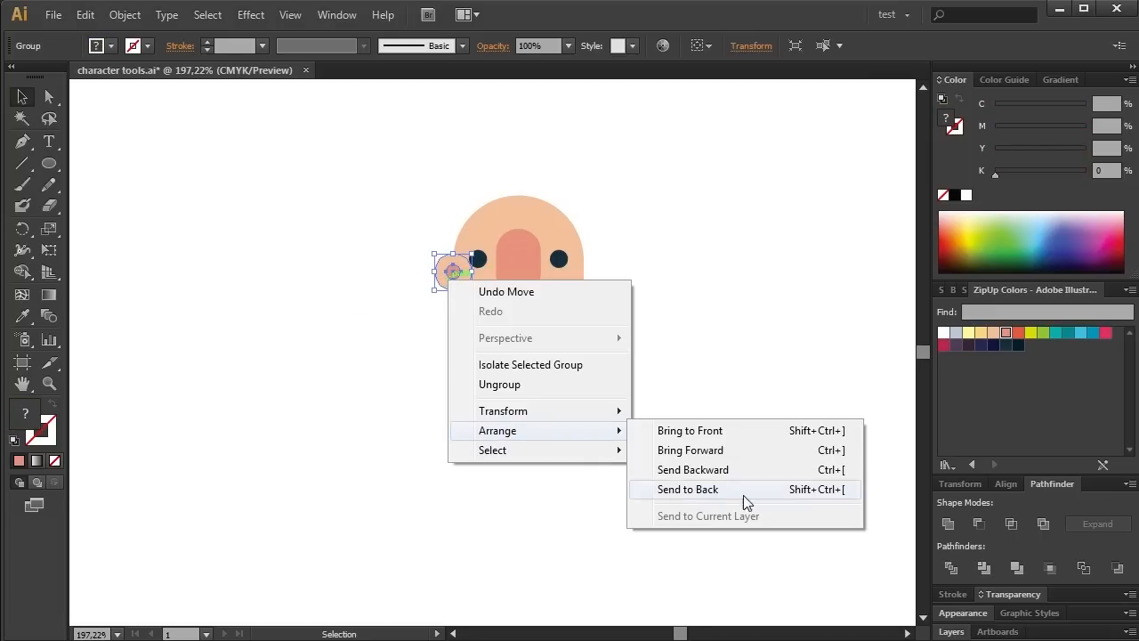
{"action": "left_click", "coordinate": [687, 489]}
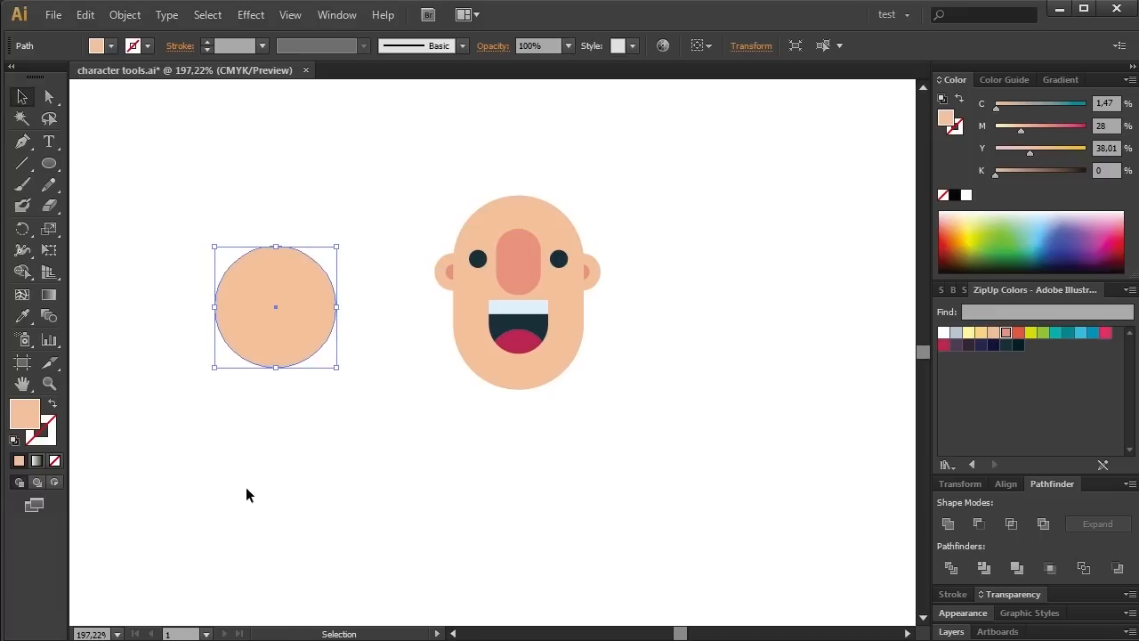
{"action": "mouse_move", "coordinate": [50, 409]}
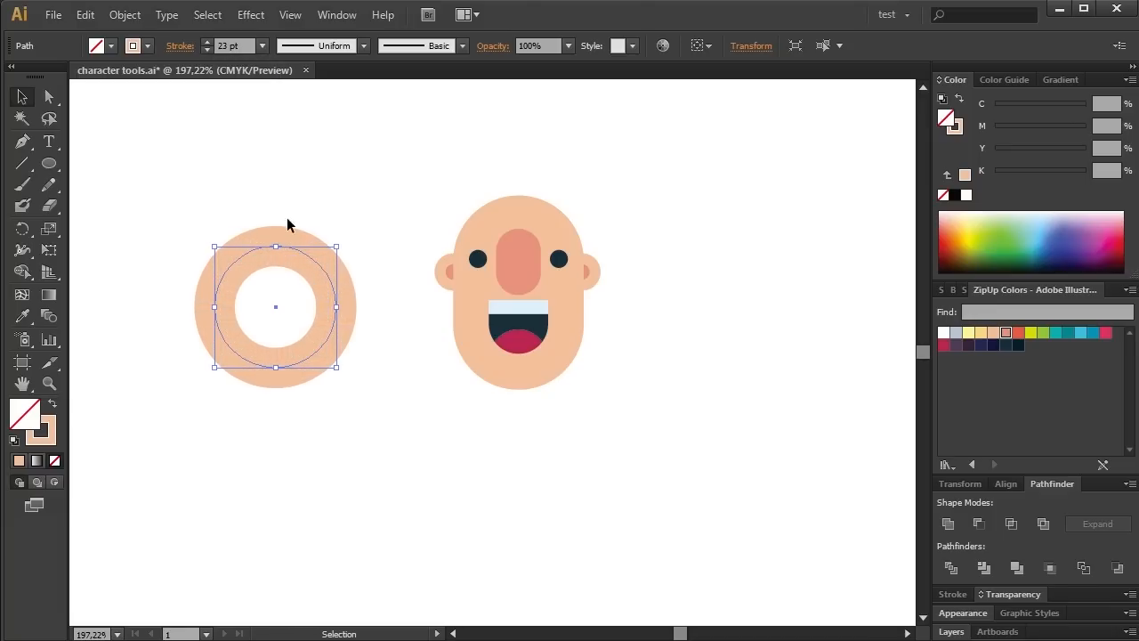
{"action": "mouse_move", "coordinate": [288, 399]}
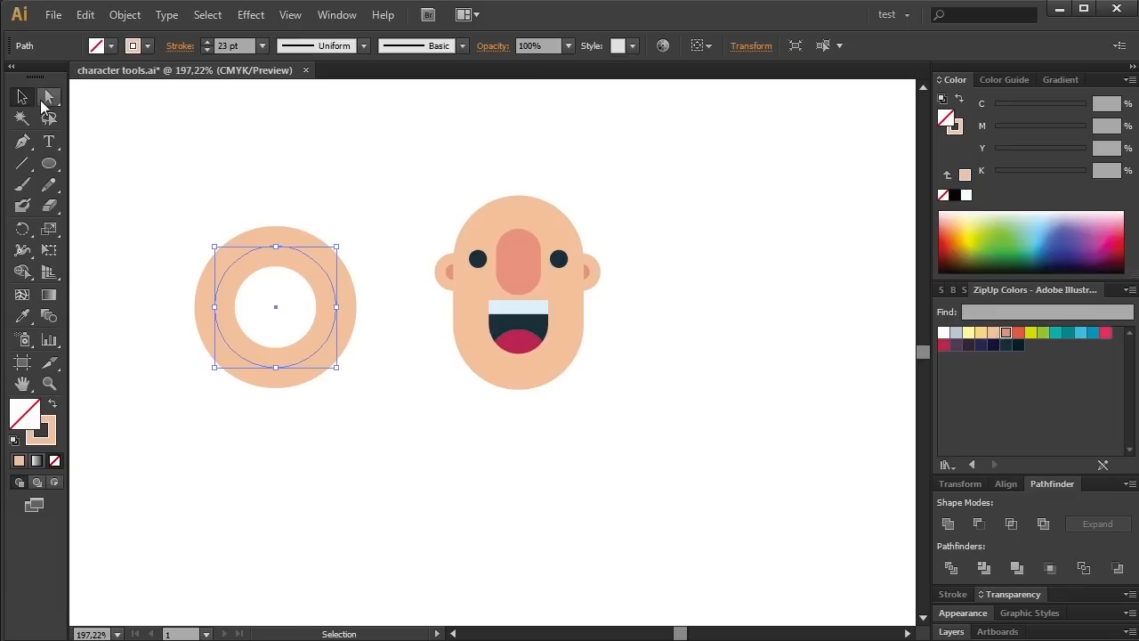
Step: Thicken the arc's stroke and convert it into a filled shape with Outline Stroke
{"action": "left_click", "coordinate": [48, 96]}
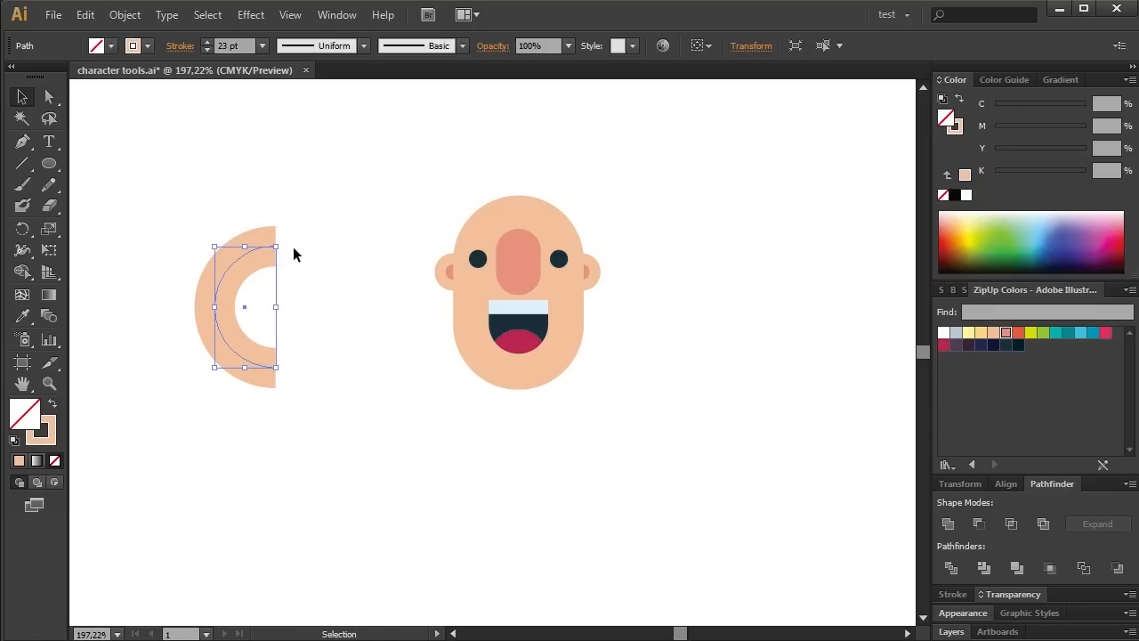
{"action": "mouse_move", "coordinate": [180, 46]}
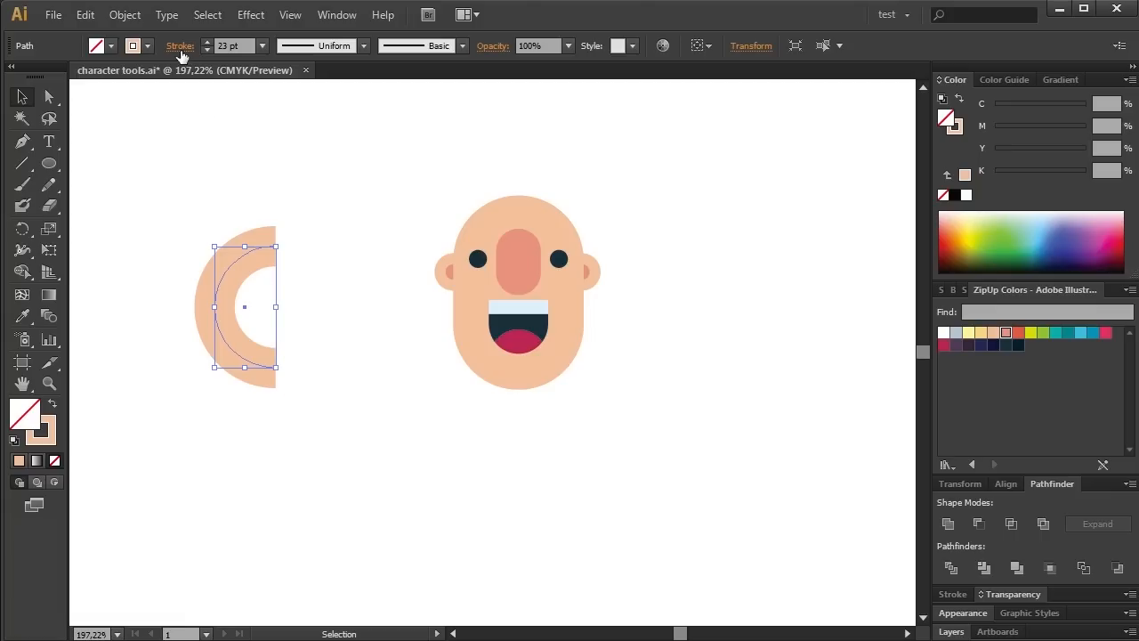
{"action": "left_click", "coordinate": [180, 46]}
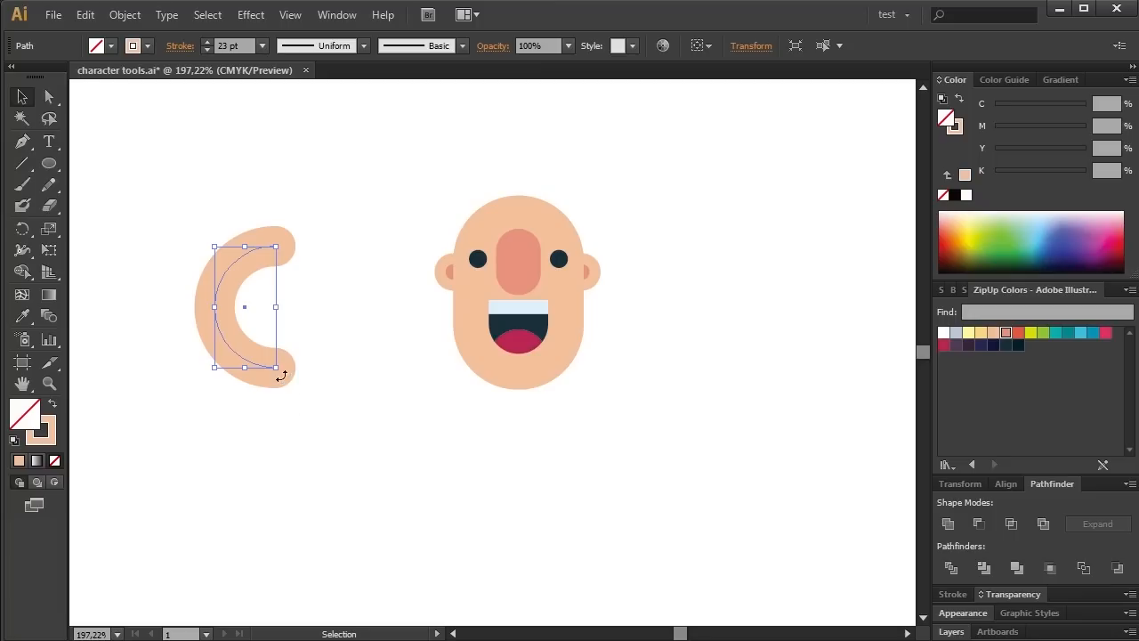
{"action": "left_click_drag", "start_coordinate": [277, 366], "coordinate": [363, 546]}
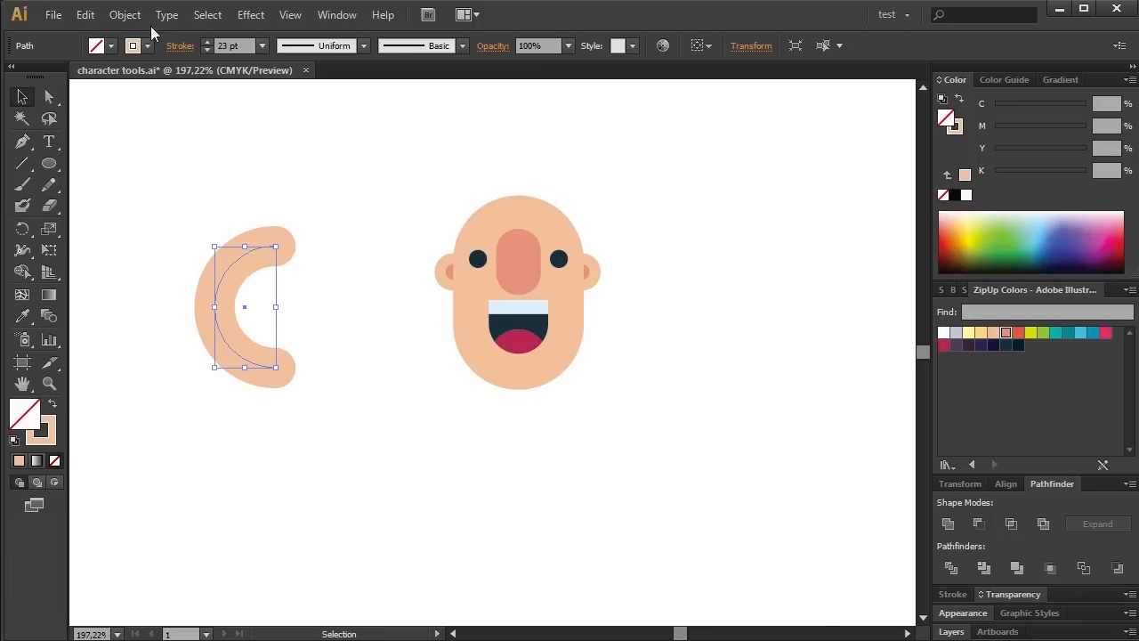
{"action": "left_click", "coordinate": [124, 14]}
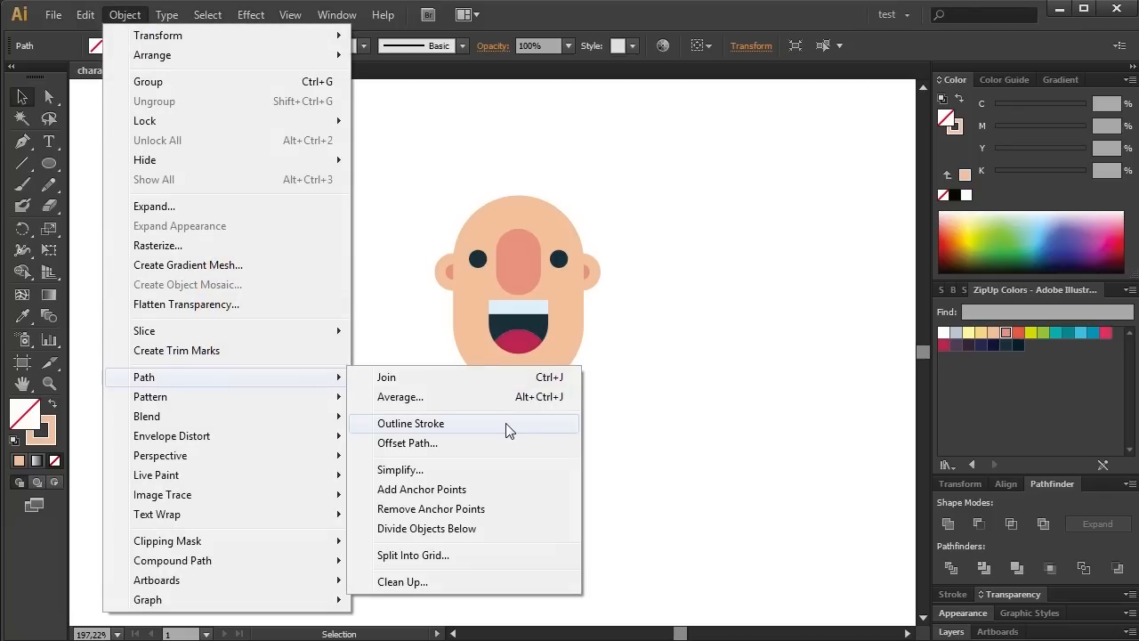
{"action": "left_click", "coordinate": [410, 424]}
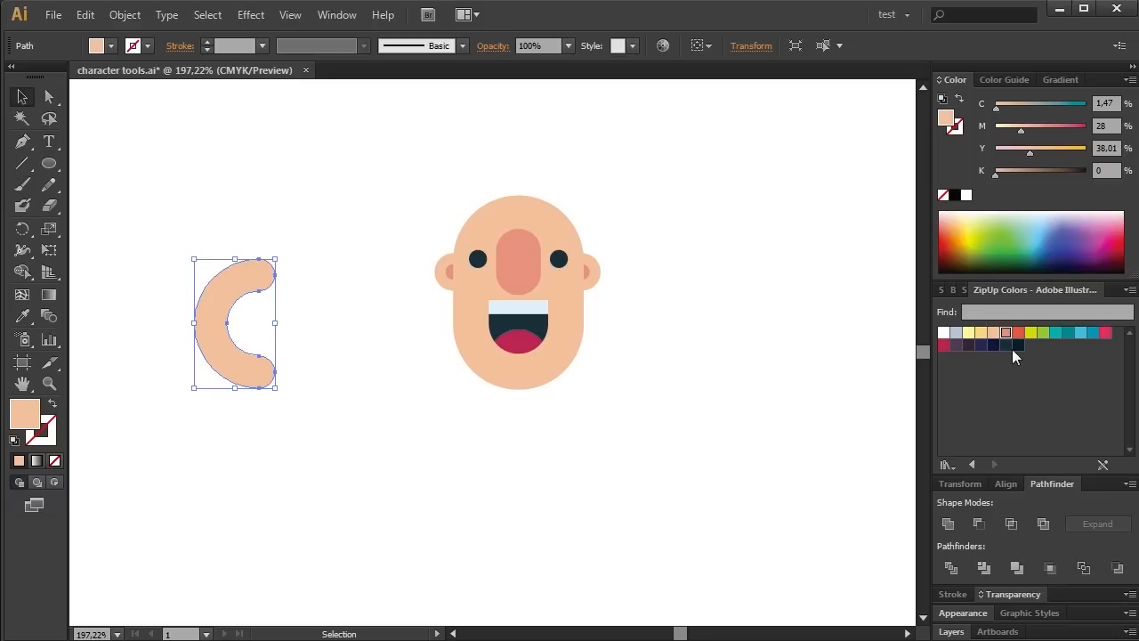
Step: Fill the curl dark navy, shrink it to tuft size and sit it on top of the head
{"action": "left_click", "coordinate": [1005, 345]}
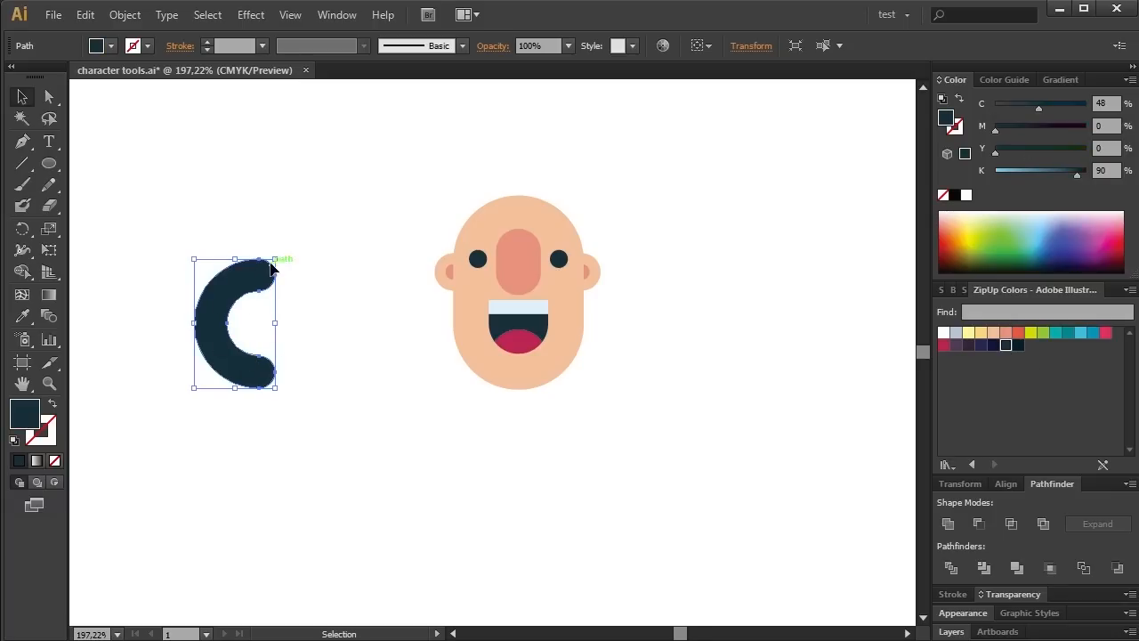
{"action": "left_click_drag", "start_coordinate": [235, 324], "coordinate": [534, 125]}
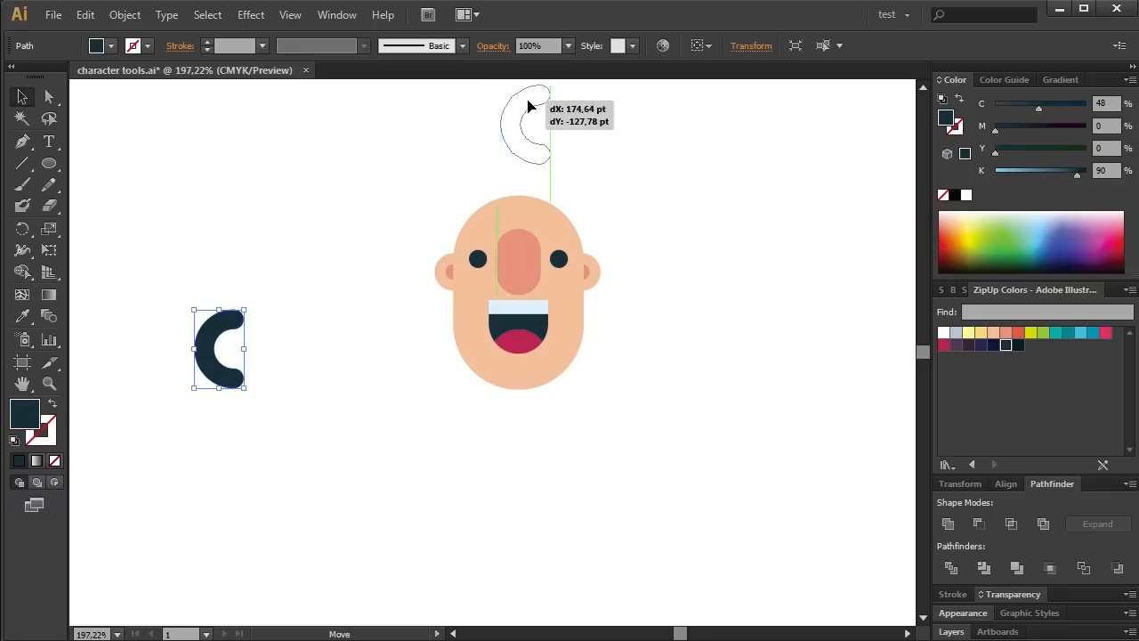
{"action": "left_click_drag", "start_coordinate": [219, 347], "coordinate": [525, 157]}
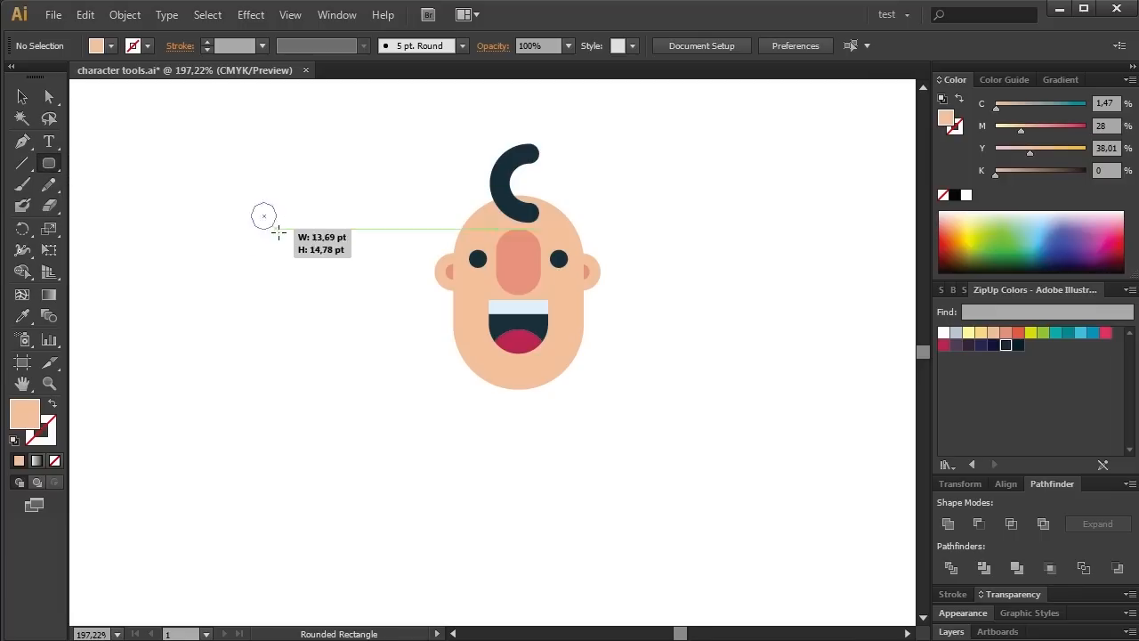
Step: Draw a small peach neck under the head and add a red body circle beneath it
{"action": "left_click_drag", "start_coordinate": [263, 216], "coordinate": [283, 258]}
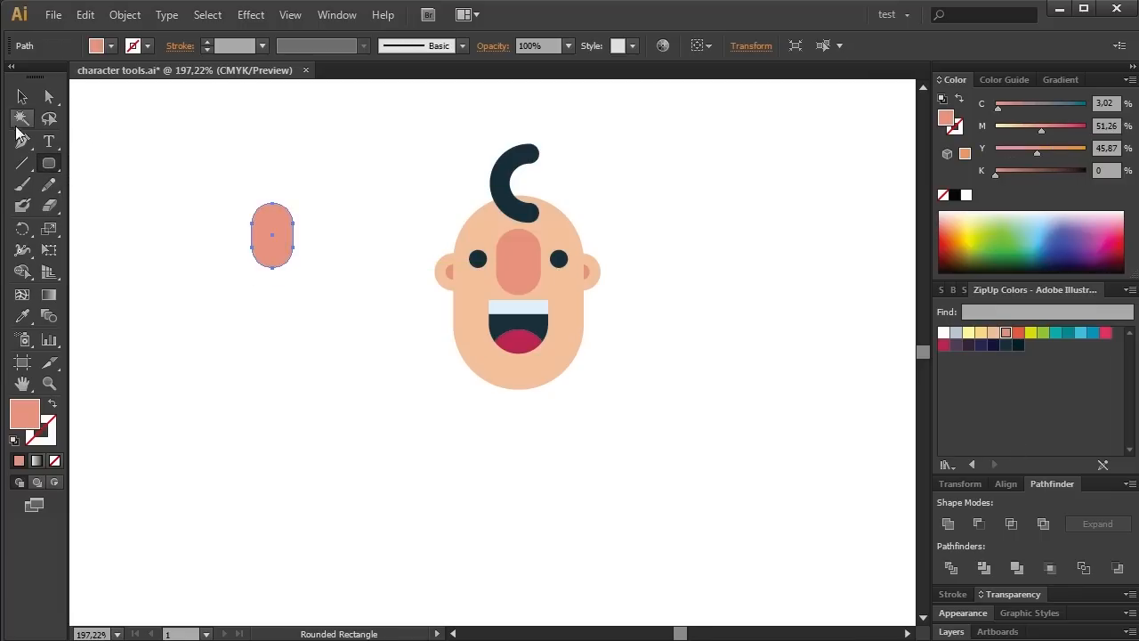
{"action": "left_click_drag", "start_coordinate": [270, 235], "coordinate": [534, 366]}
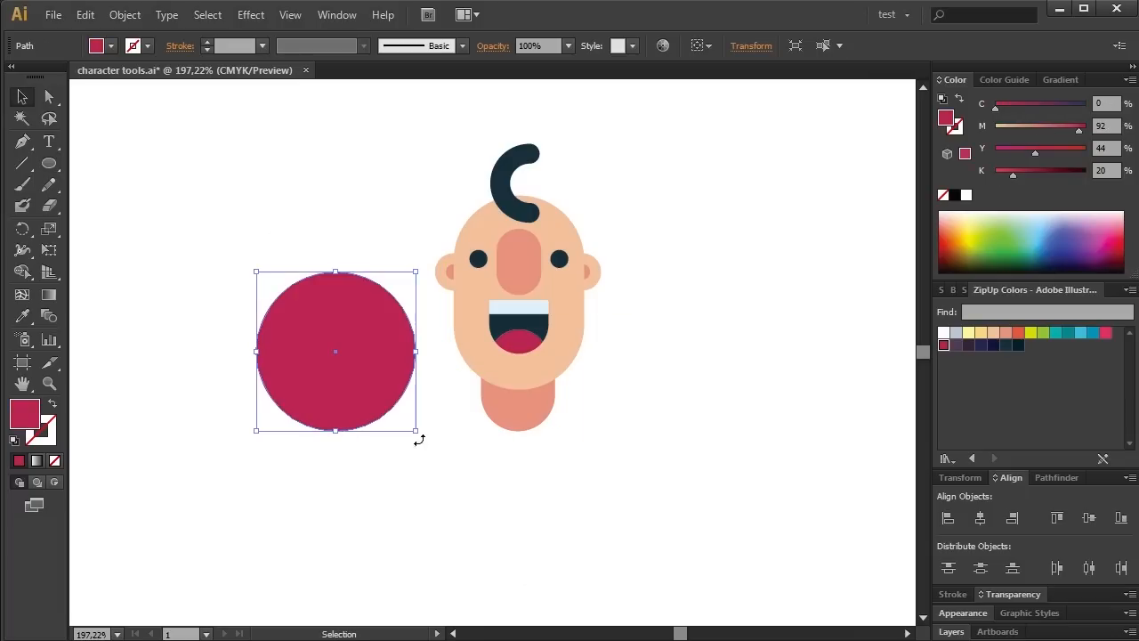
{"action": "right_click", "coordinate": [365, 249]}
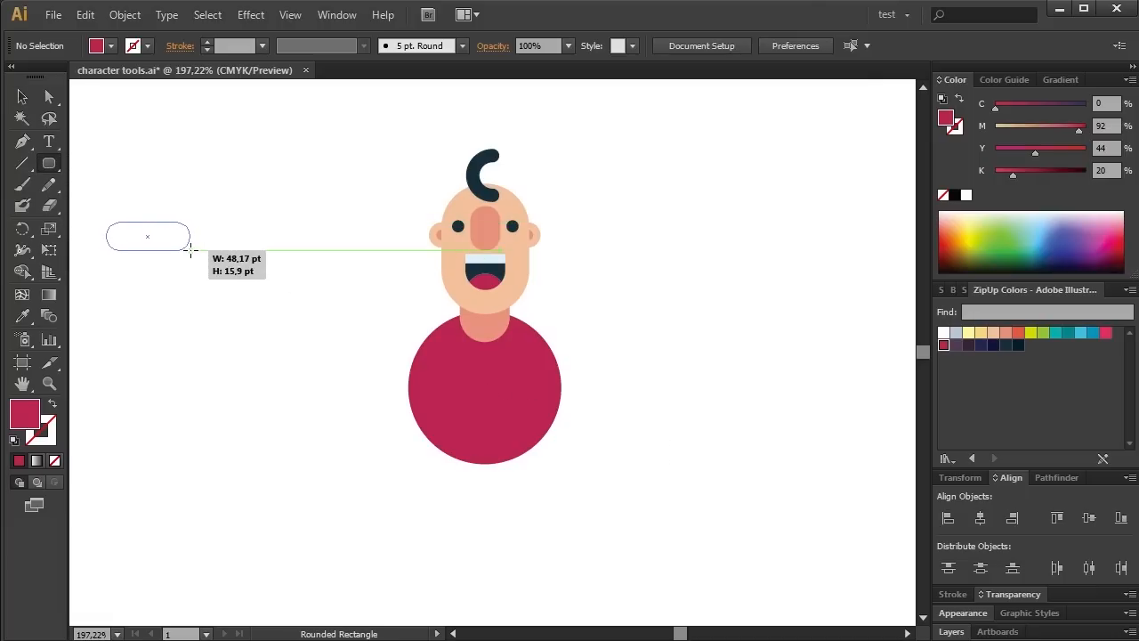
Step: Draw a red rounded-rectangle arm with a peach hand and place it beside the body
{"action": "left_click_drag", "start_coordinate": [105, 221], "coordinate": [189, 253]}
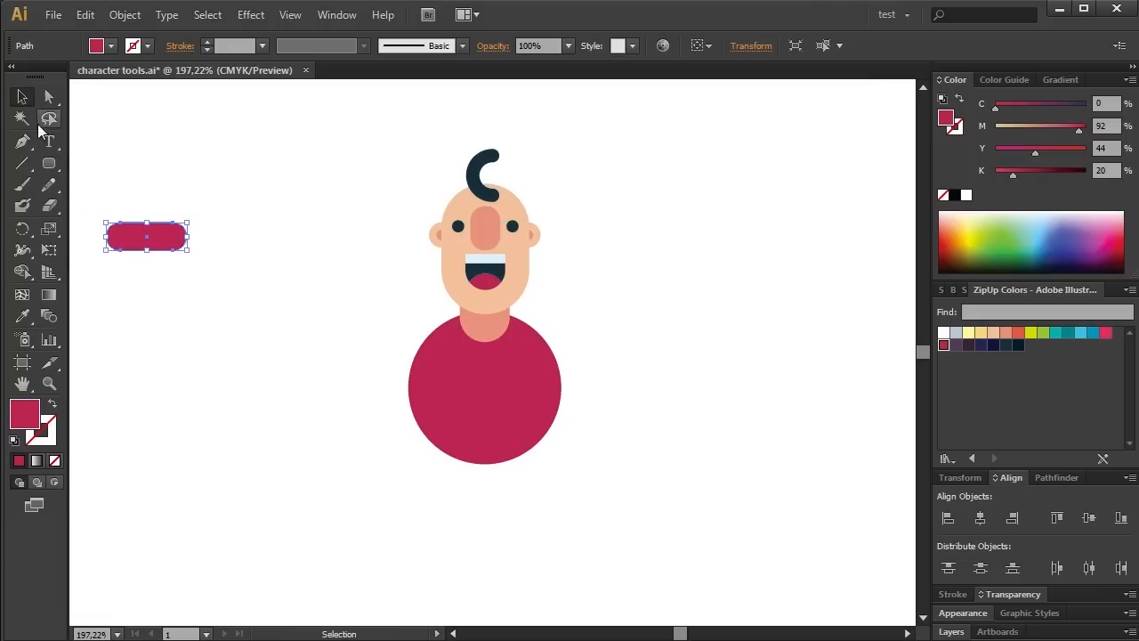
{"action": "left_click_drag", "start_coordinate": [178, 234], "coordinate": [258, 302]}
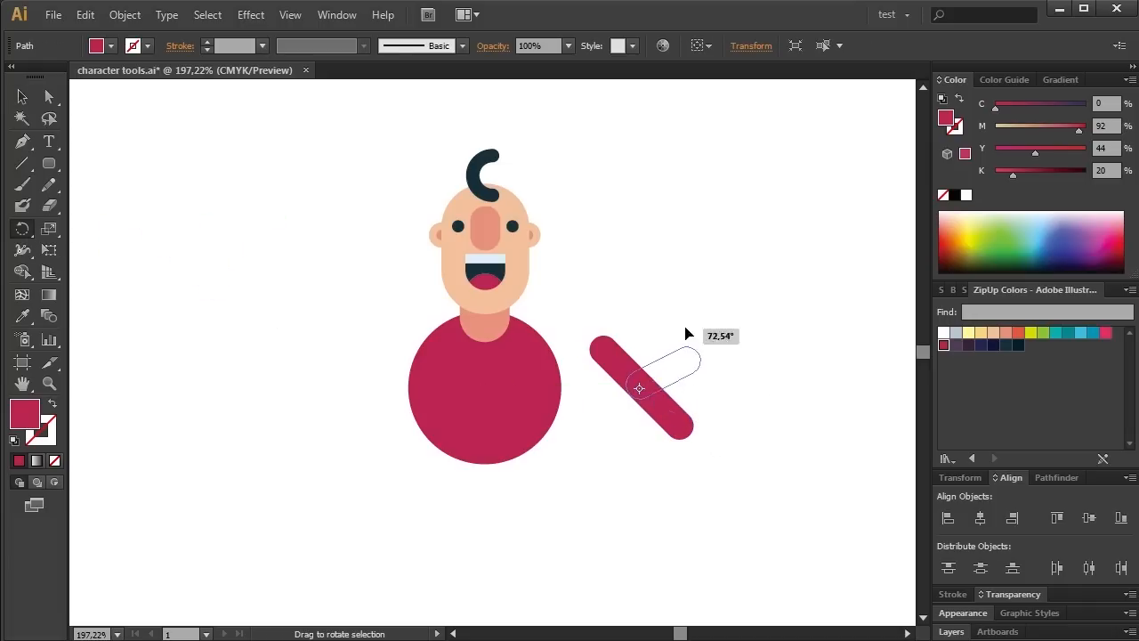
{"action": "left_click", "coordinate": [249, 250]}
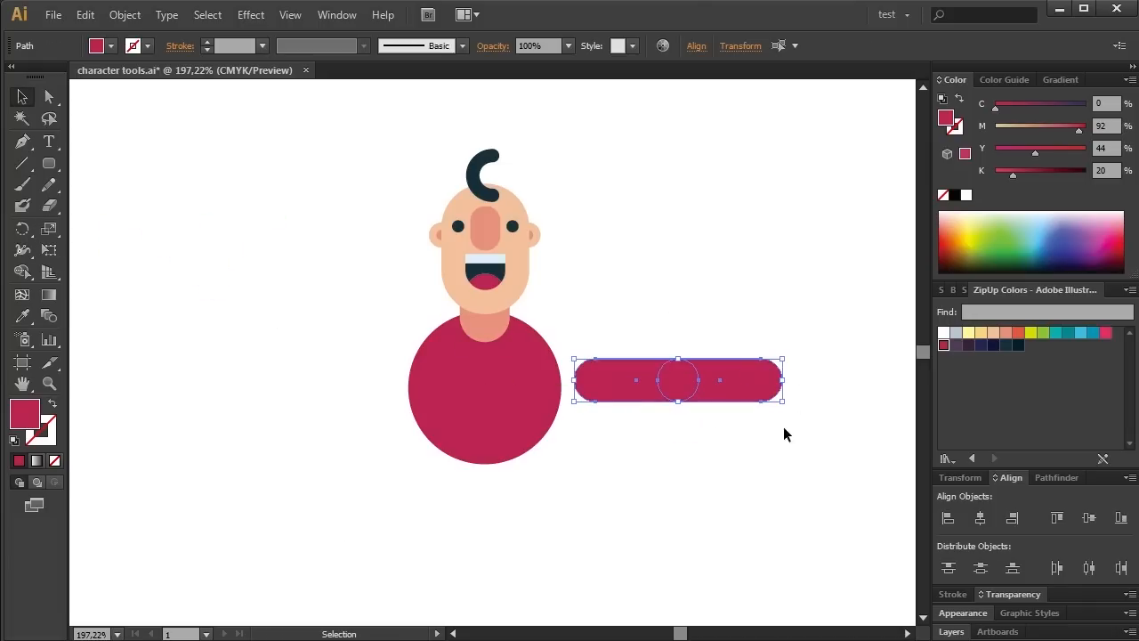
{"action": "left_click", "coordinate": [388, 224]}
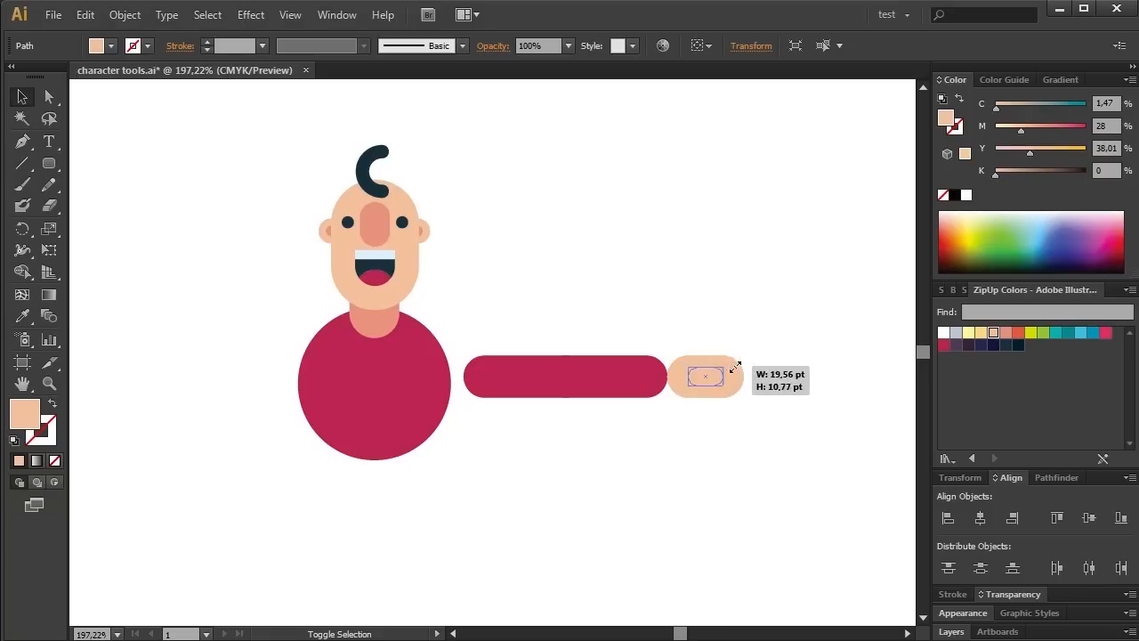
Step: Group and rotate the arm into a raised pose, then reflect a copy to the other side
{"action": "right_click", "coordinate": [705, 375]}
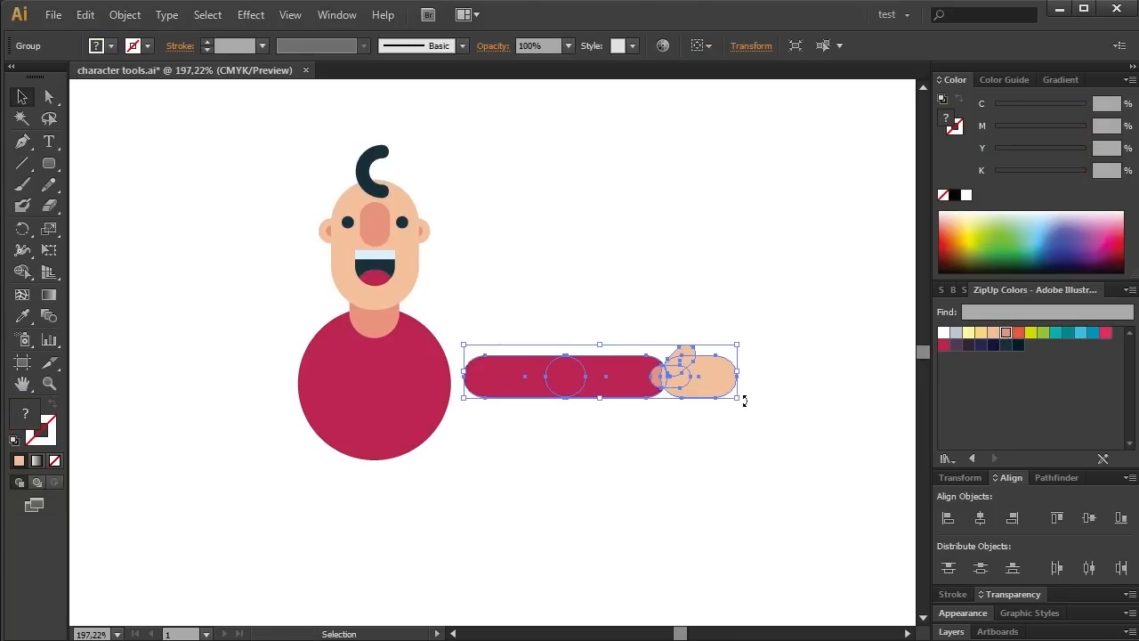
{"action": "mouse_move", "coordinate": [605, 295]}
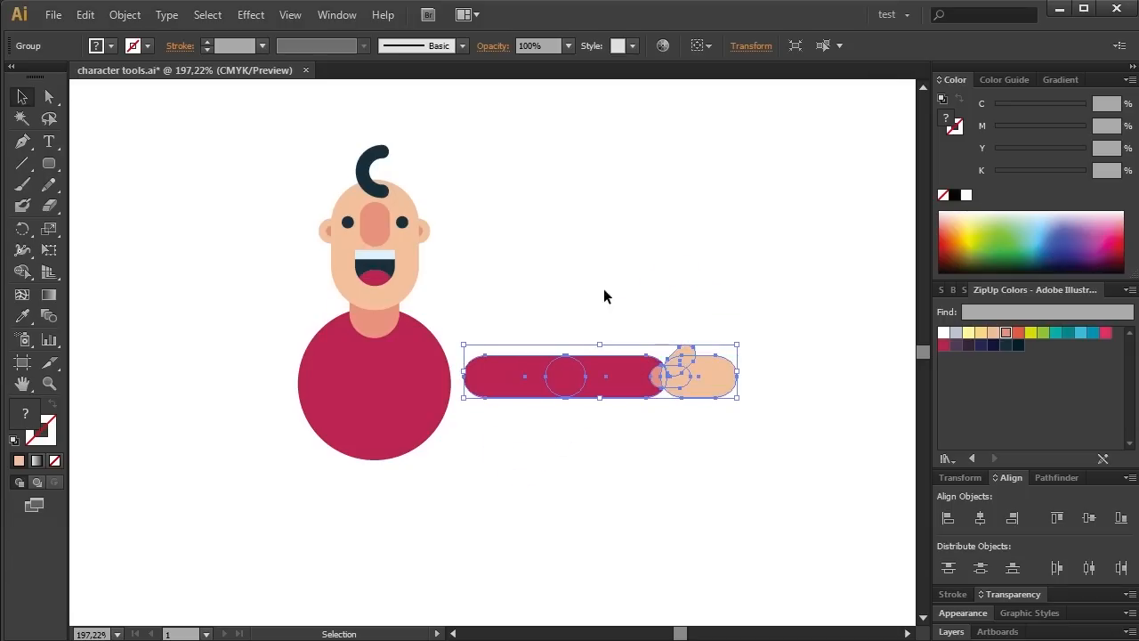
{"action": "left_click", "coordinate": [670, 424]}
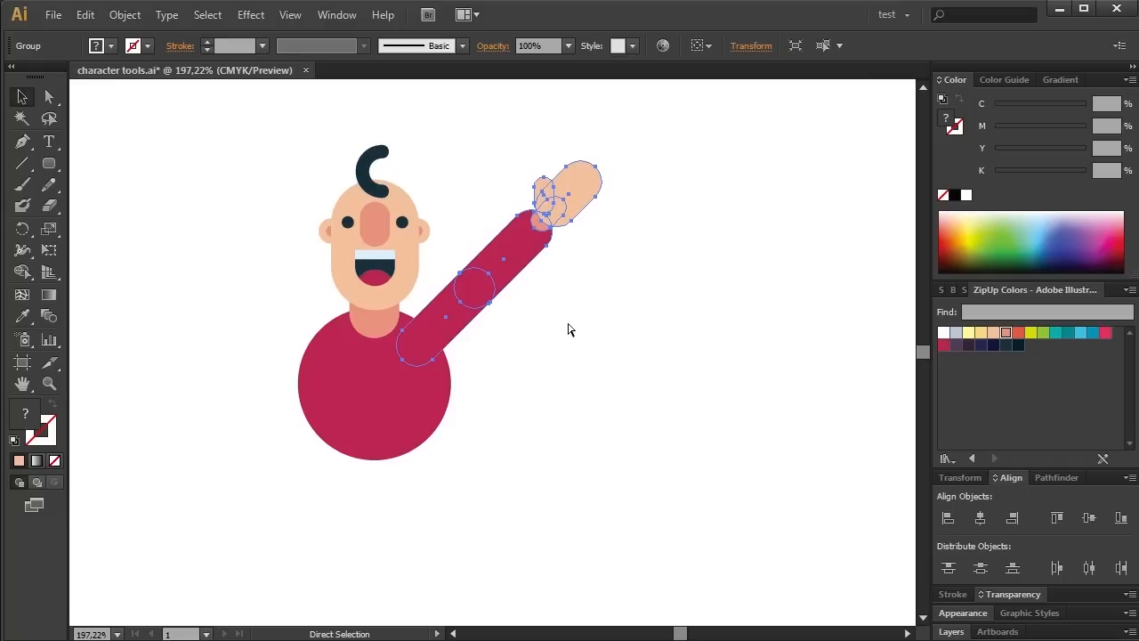
{"action": "right_click", "coordinate": [569, 329]}
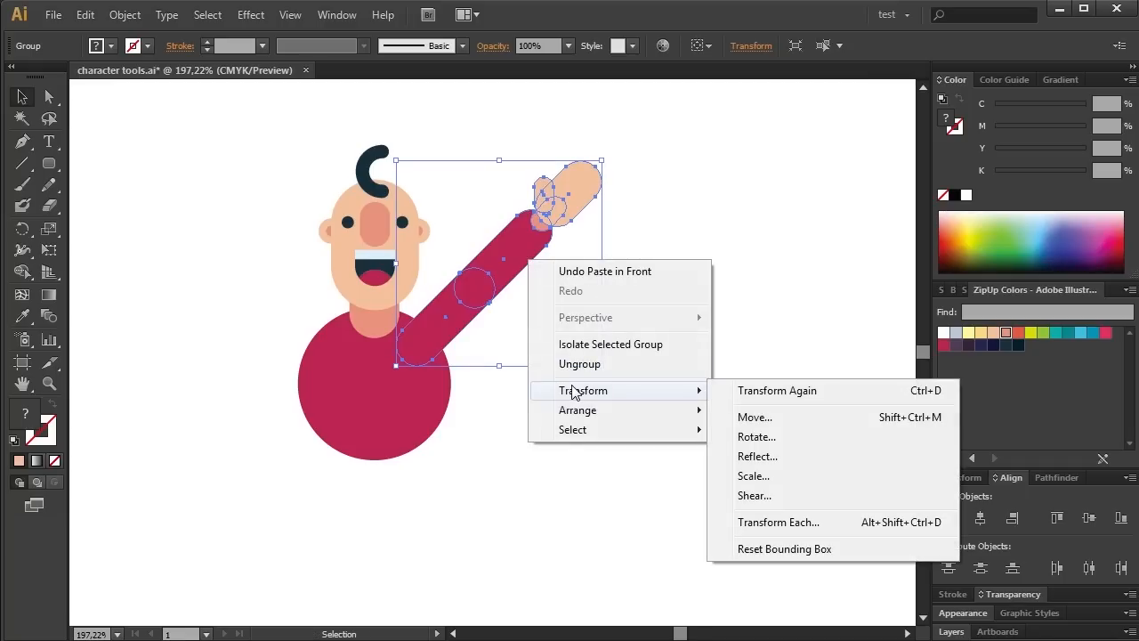
{"action": "mouse_move", "coordinate": [758, 413]}
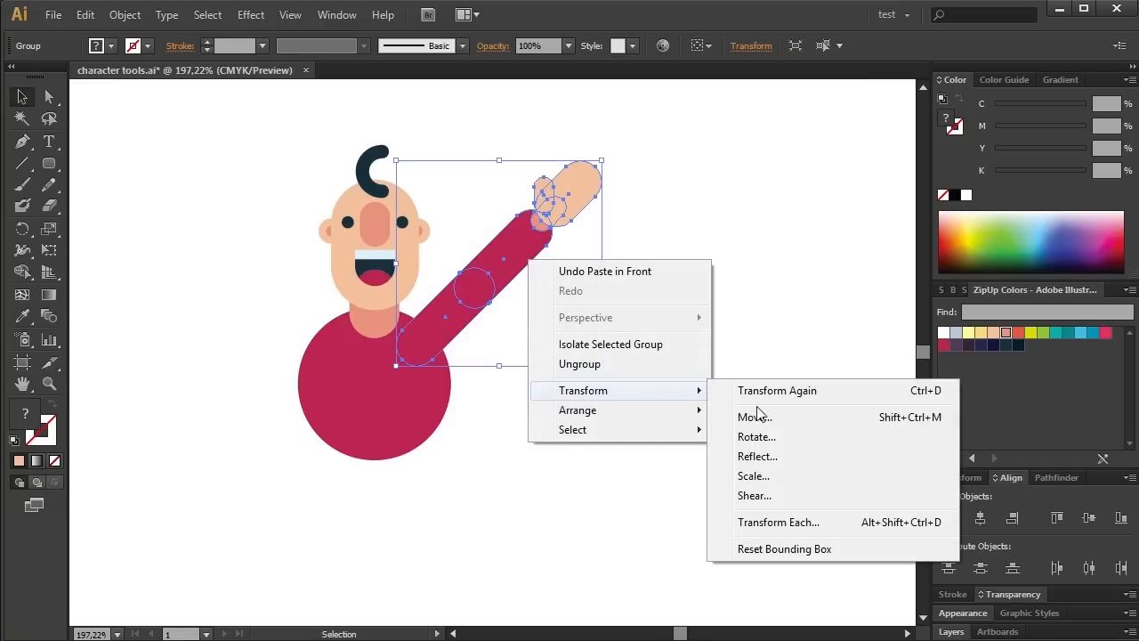
{"action": "left_click", "coordinate": [758, 456]}
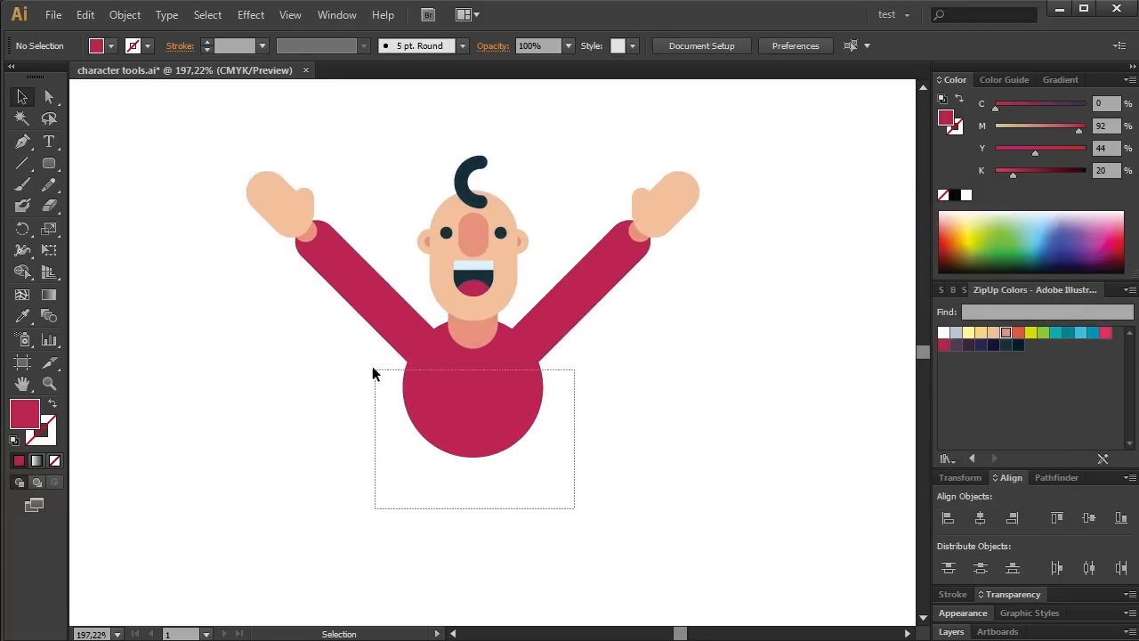
Step: Add two dark legs under the red body and move the grey shadow ellipse beneath the feet
{"action": "left_click", "coordinate": [21, 164]}
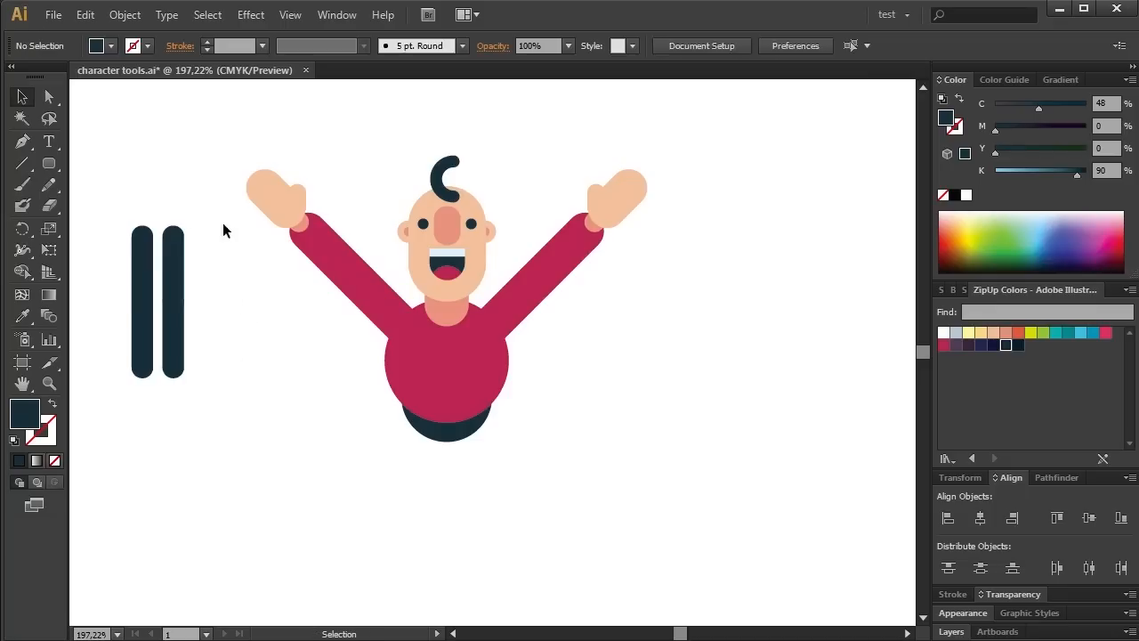
{"action": "right_click", "coordinate": [445, 489]}
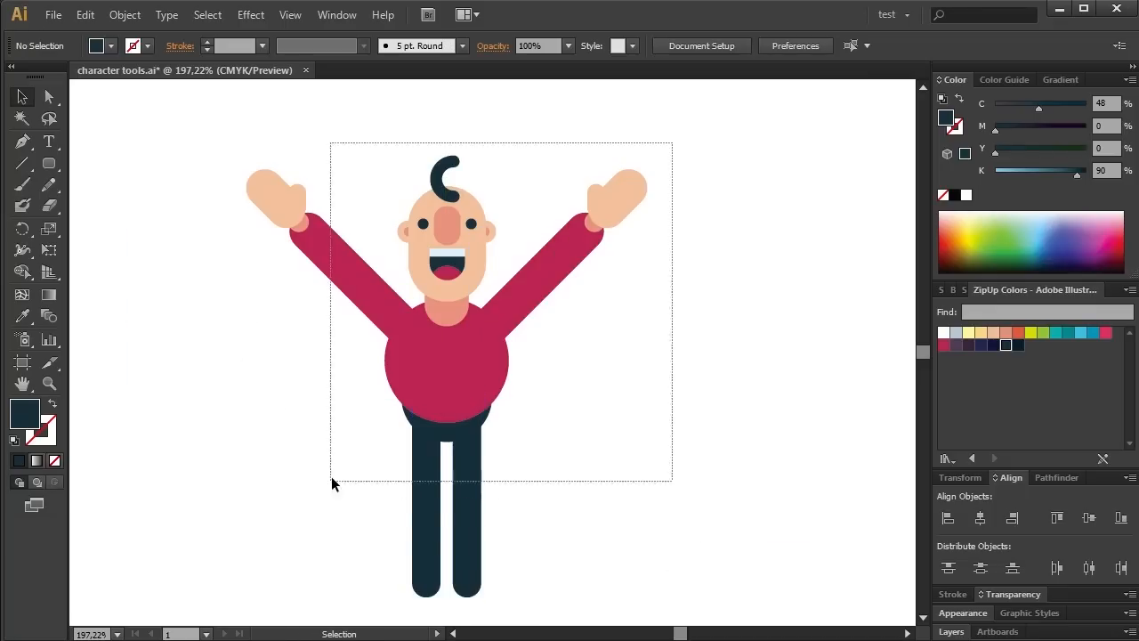
{"action": "left_click_drag", "start_coordinate": [623, 513], "coordinate": [672, 534]}
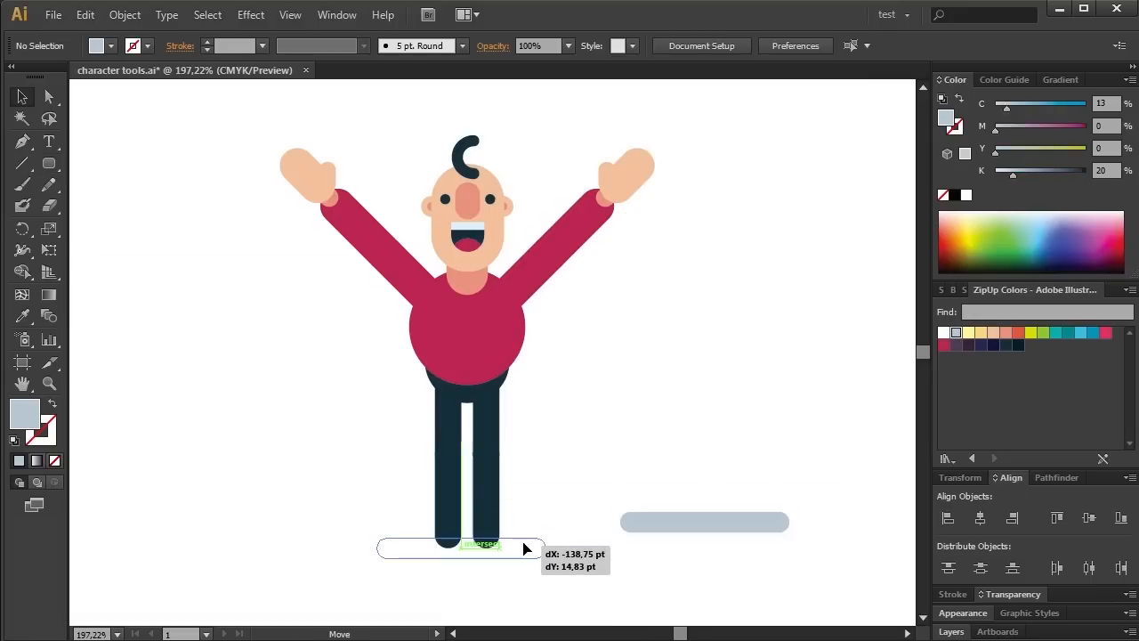
Step: Place the grey shadow ellipse under the feet and the small square pocket on the chest
{"action": "left_click_drag", "start_coordinate": [703, 521], "coordinate": [469, 548]}
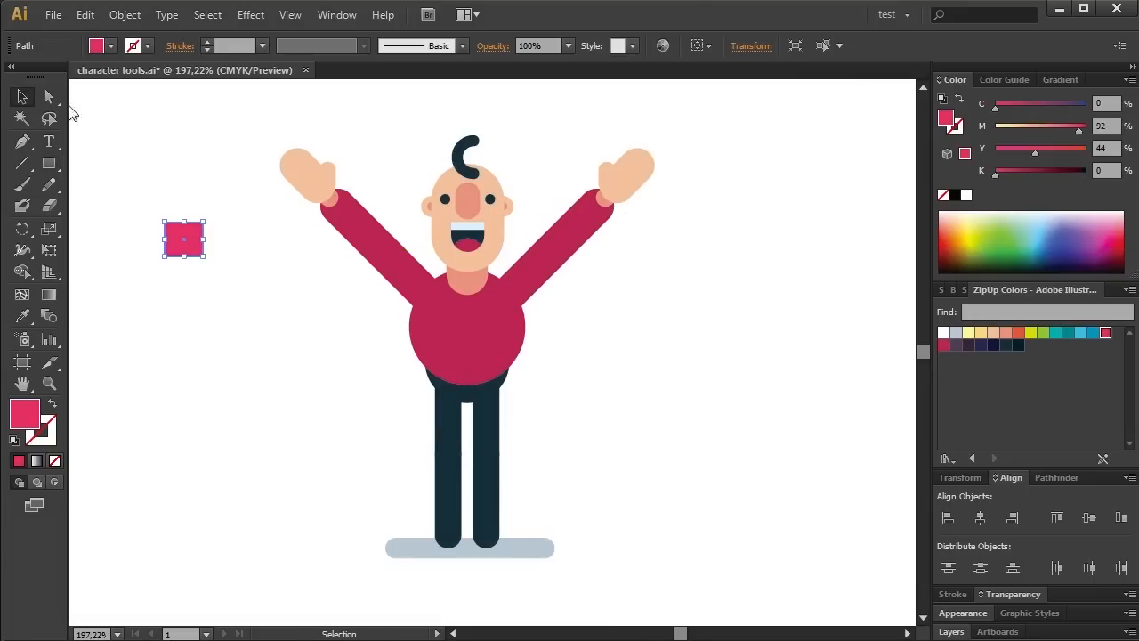
{"action": "left_click_drag", "start_coordinate": [183, 238], "coordinate": [489, 324]}
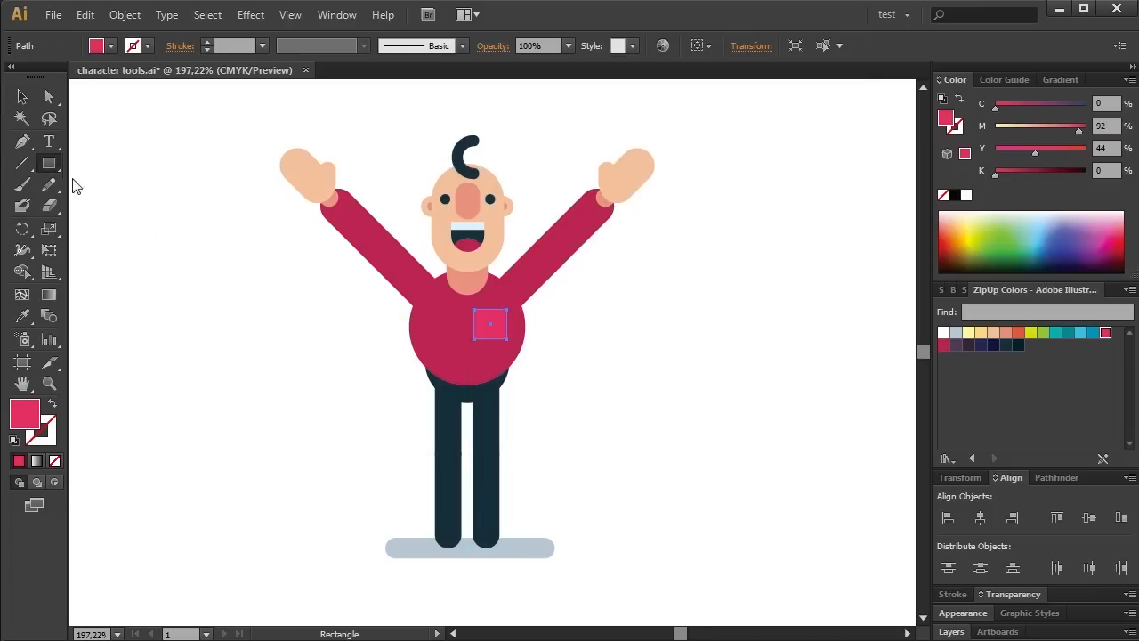
Step: Bend one leg at the knee and stand the left arm straight up beside the head
{"action": "left_click", "coordinate": [810, 470]}
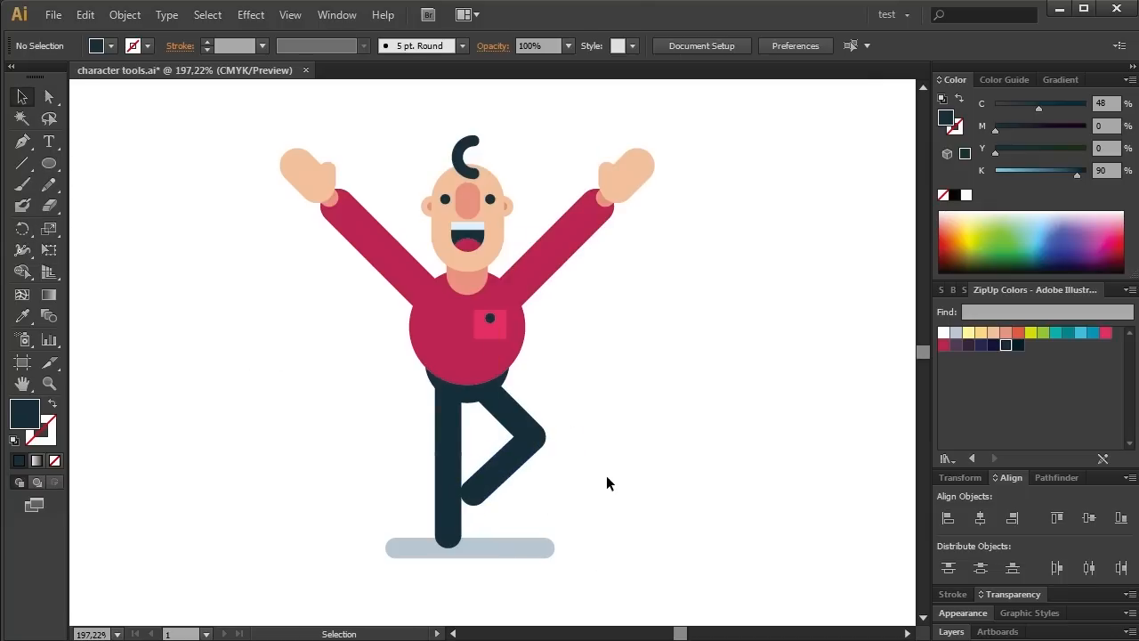
{"action": "left_click", "coordinate": [341, 230]}
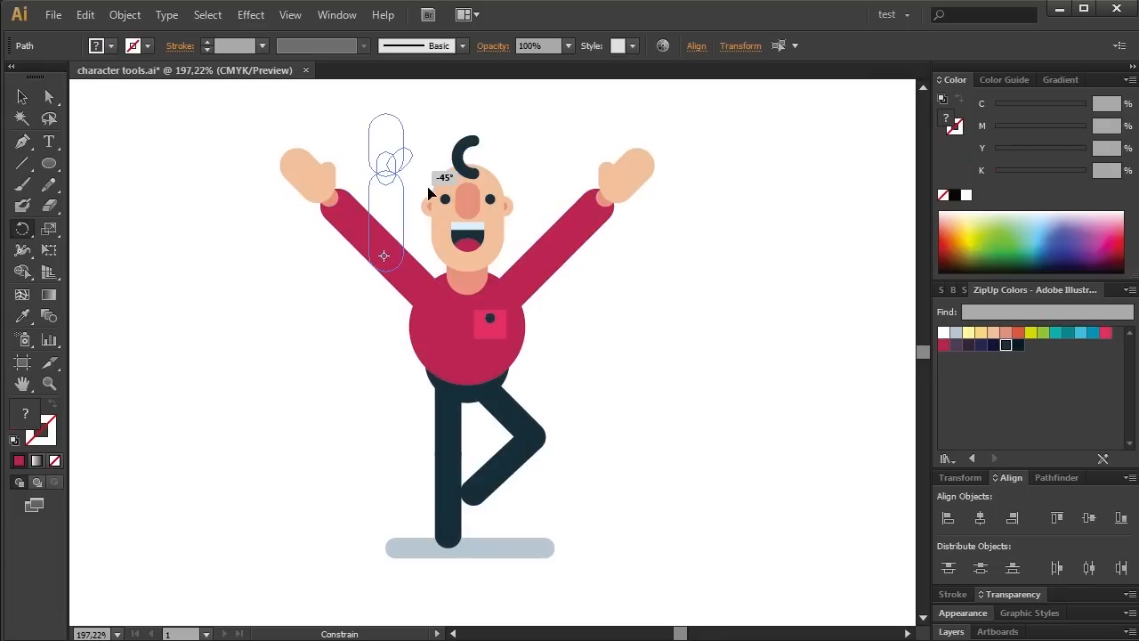
{"action": "left_click", "coordinate": [21, 98]}
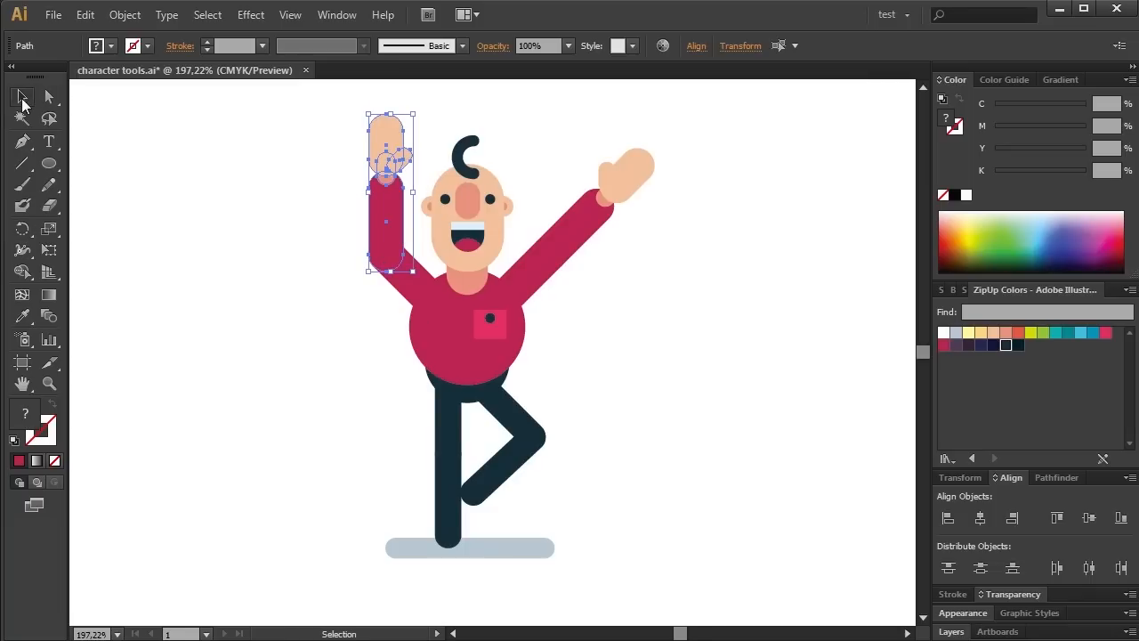